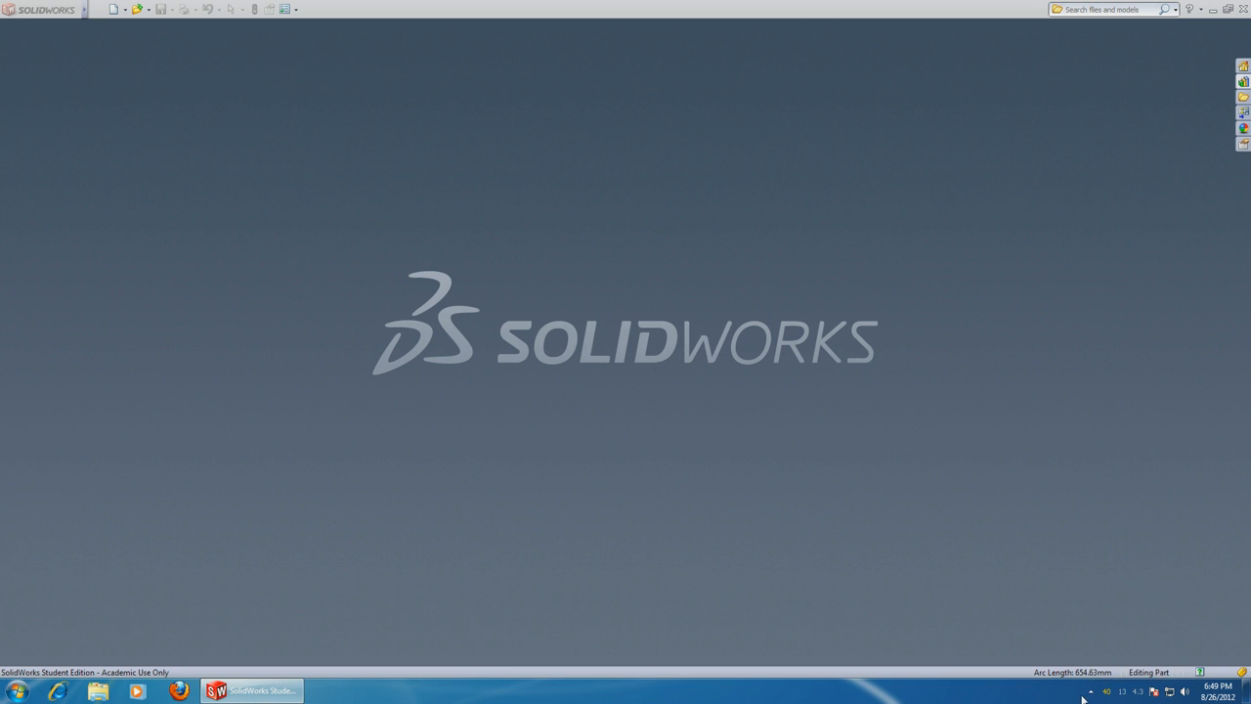
mouse_move(137, 82)
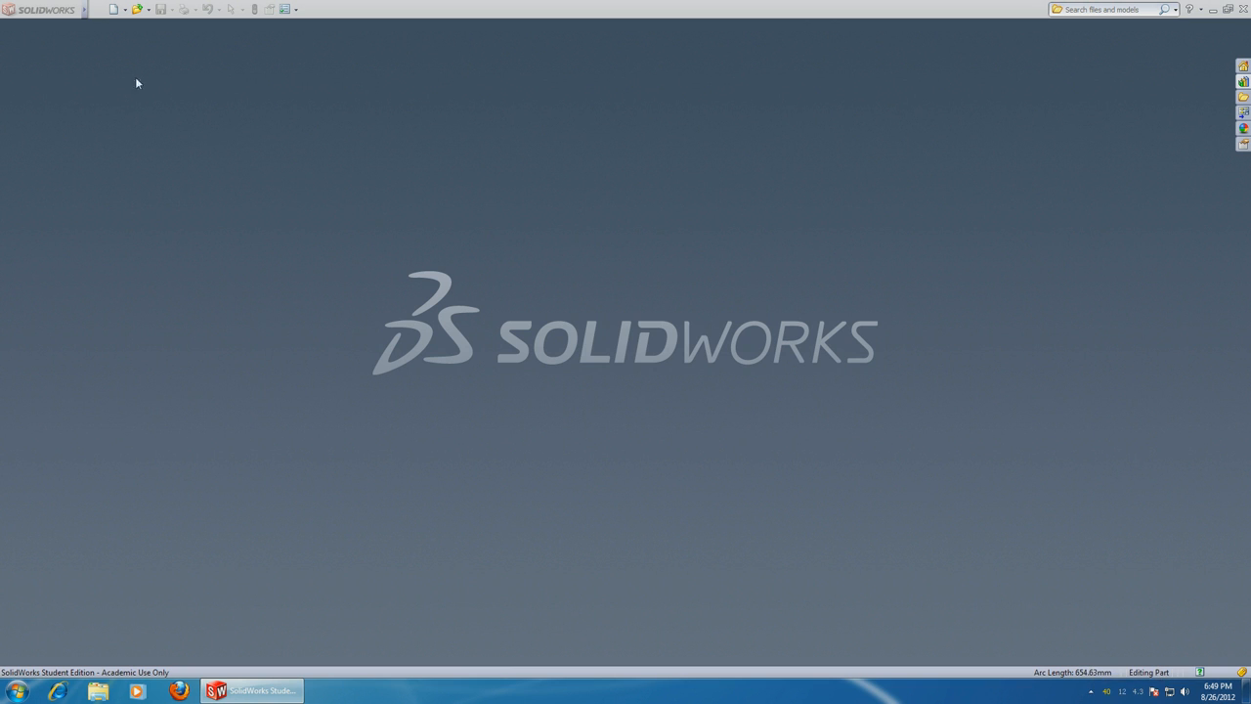
Step: Start a new part document
click(115, 8)
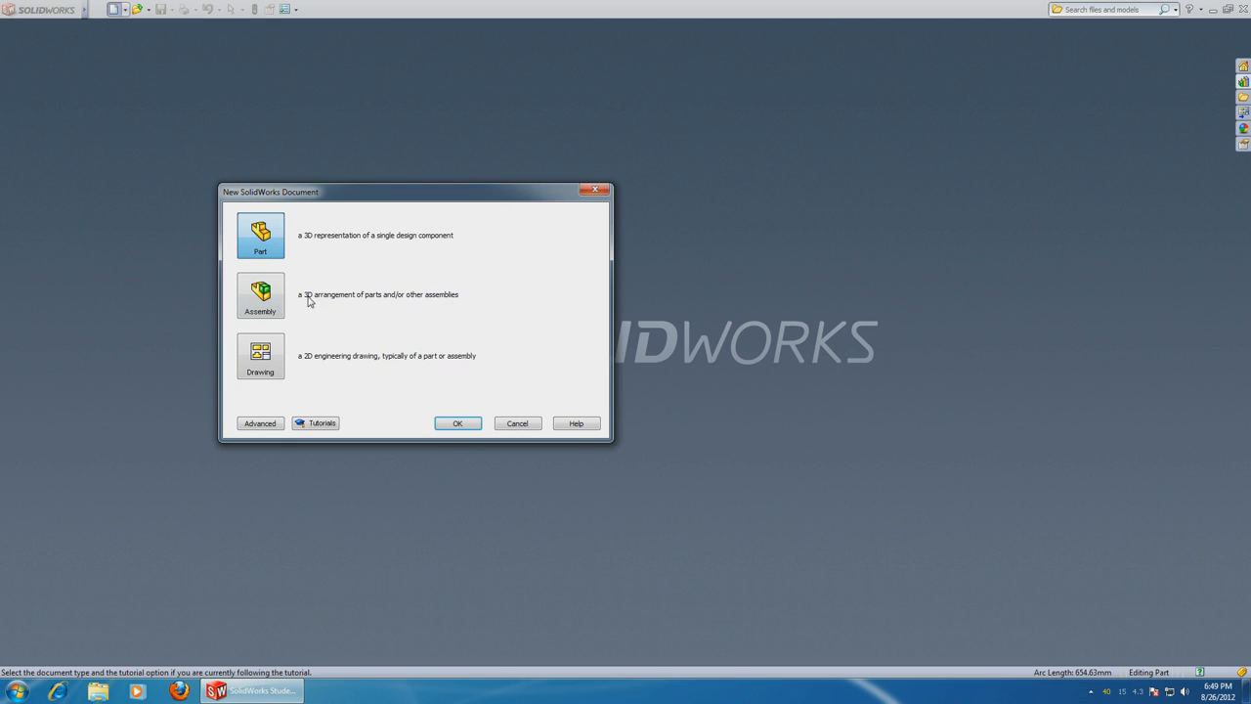
click(458, 423)
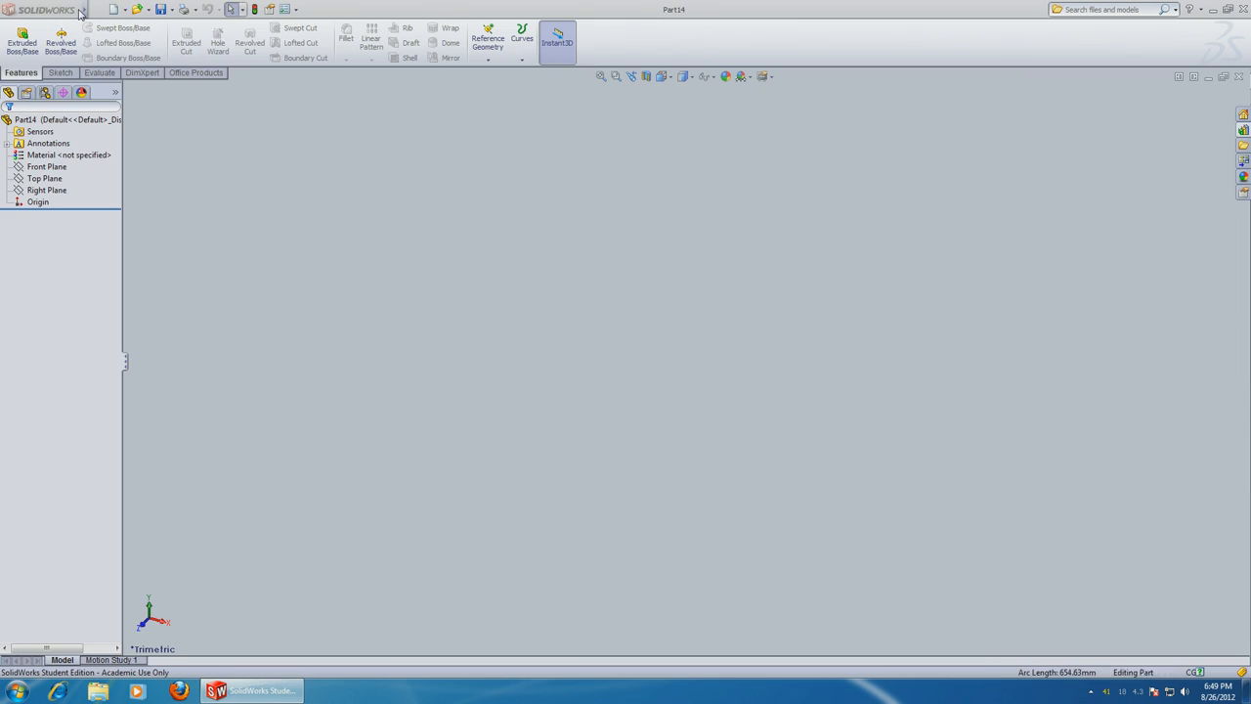
Step: Set the document units to MMGS (millimetre, gram, second) in Document Properties
click(197, 8)
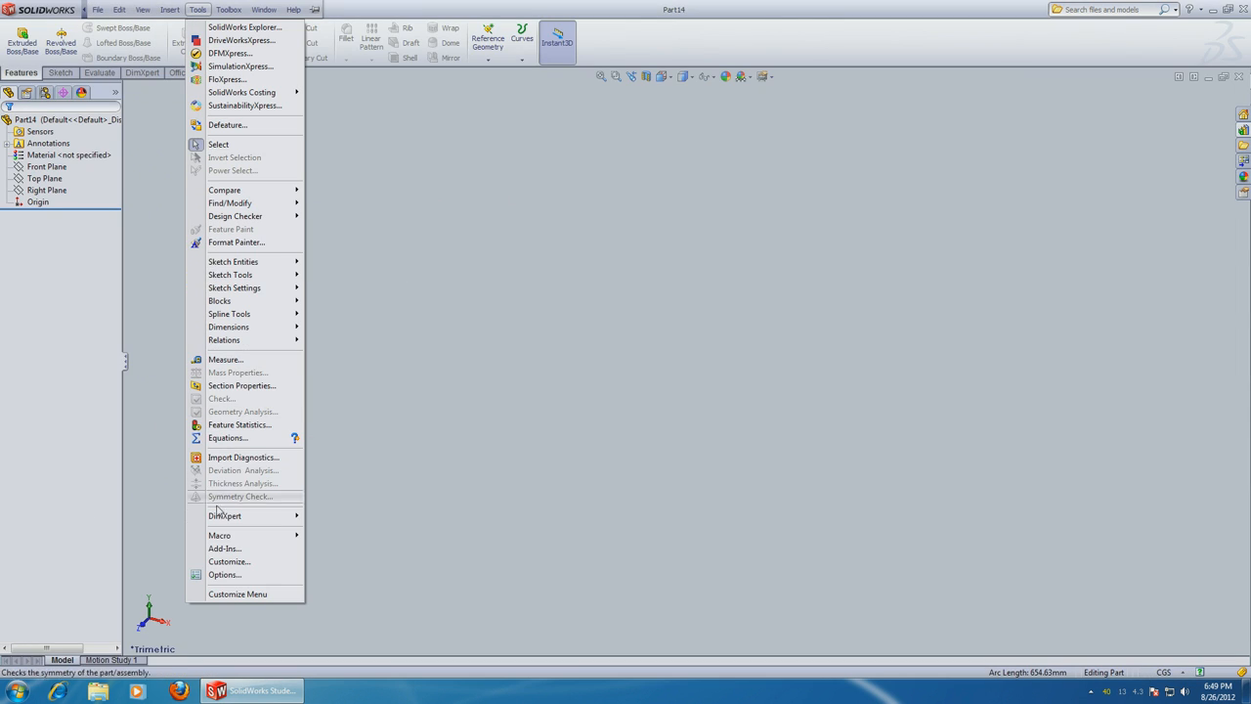
click(223, 575)
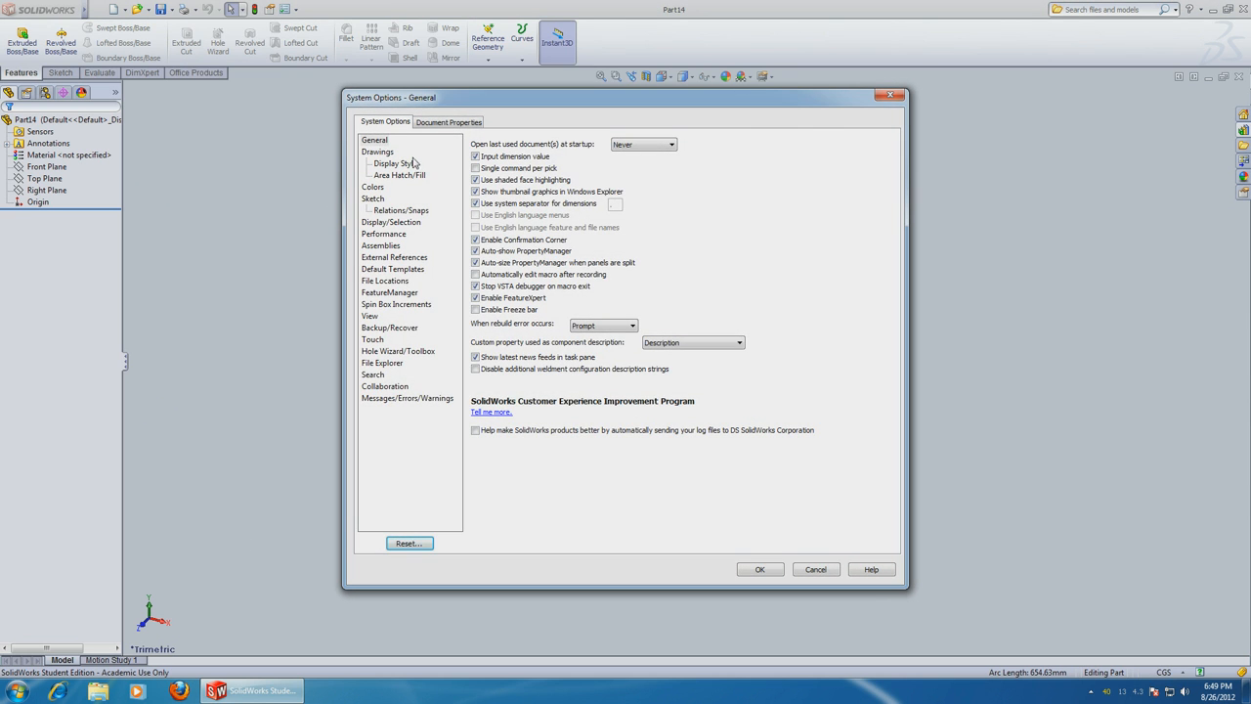
click(449, 121)
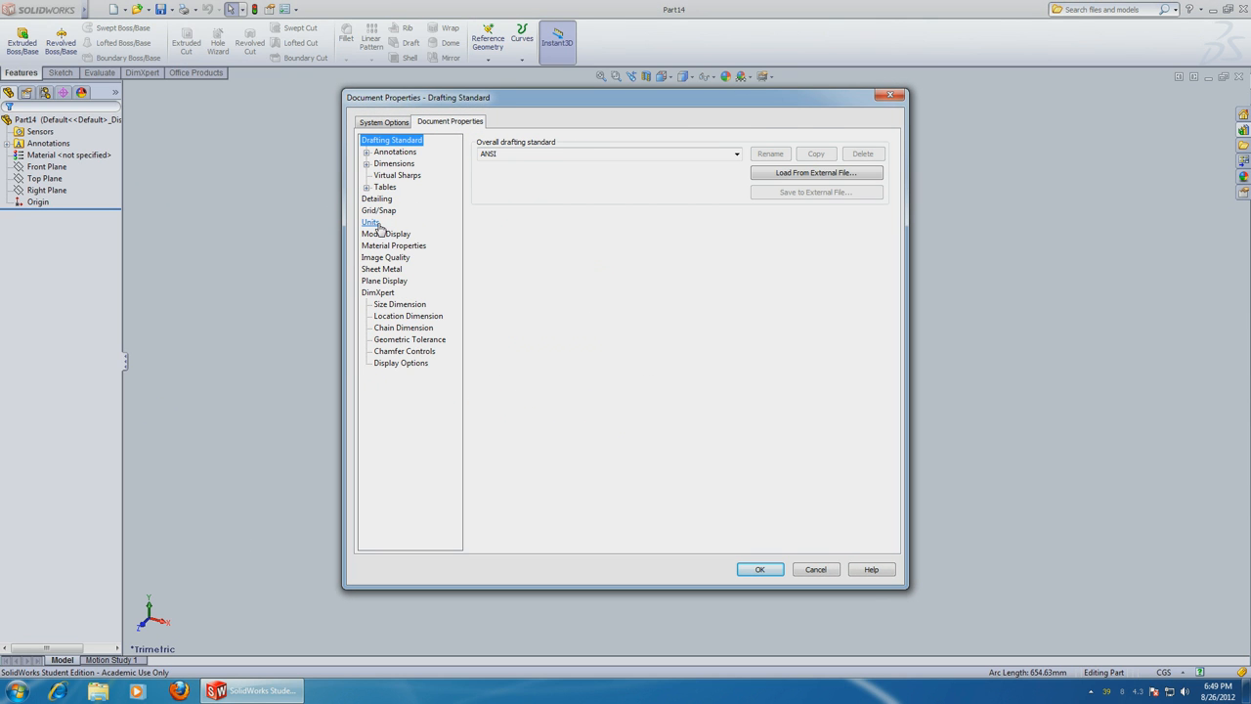
click(372, 222)
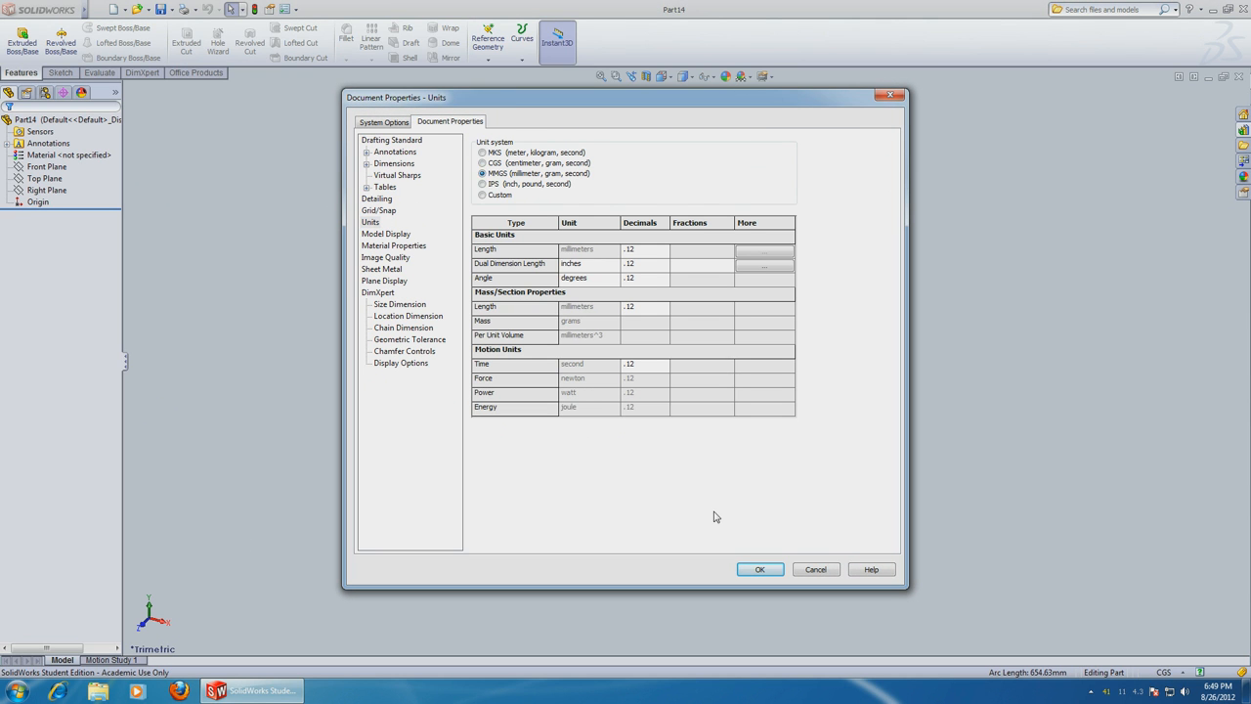
click(758, 569)
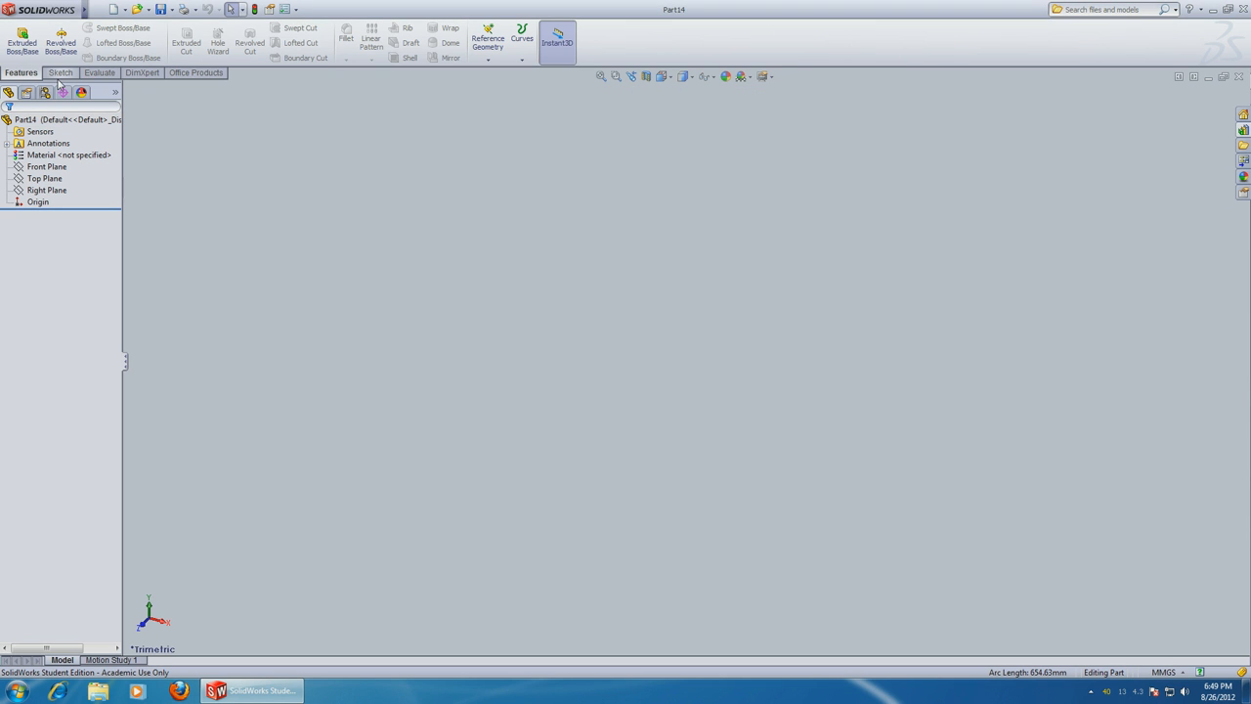
Step: Sketch a six-sided polygon at the origin on the Right Plane and extrude it into the hex head
click(61, 72)
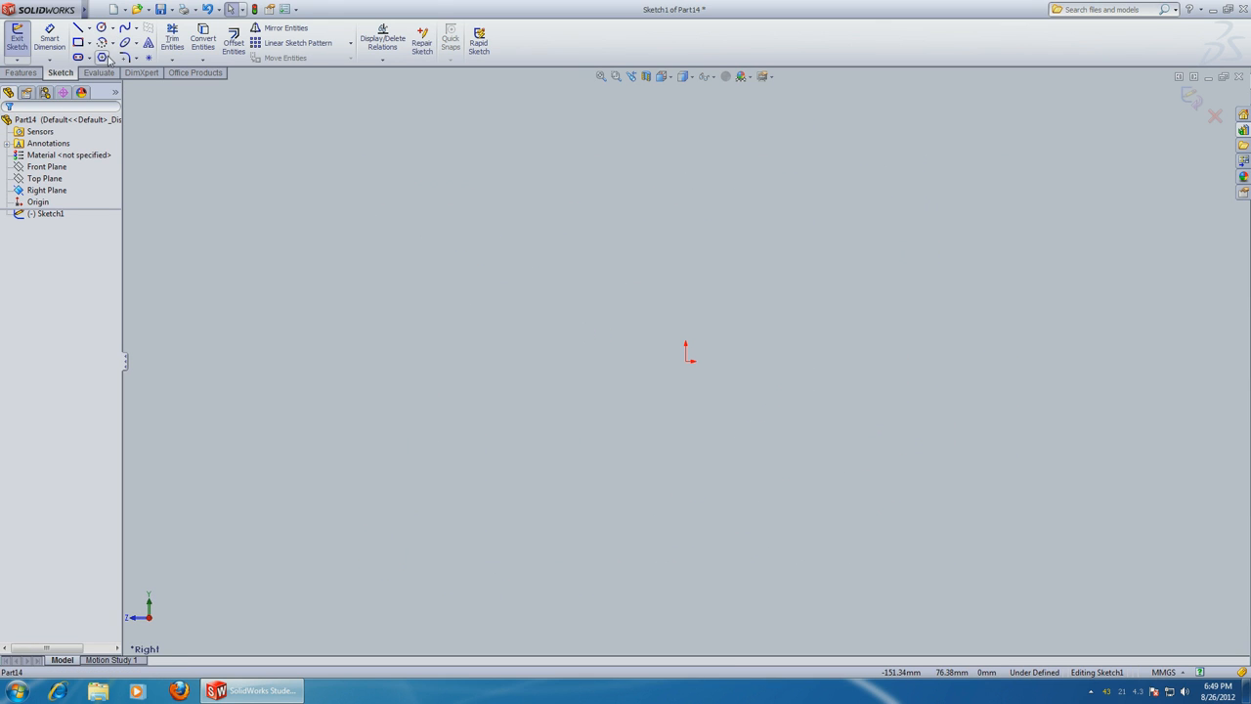
click(101, 57)
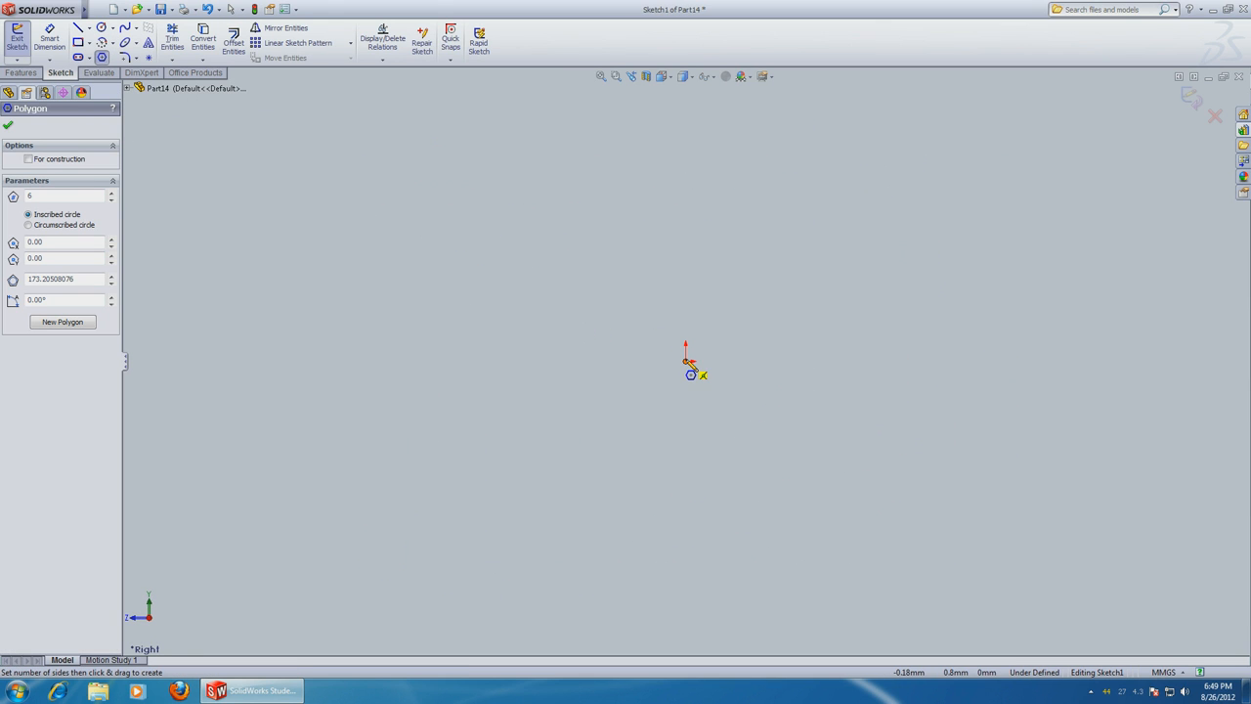
drag(691, 362, 688, 201)
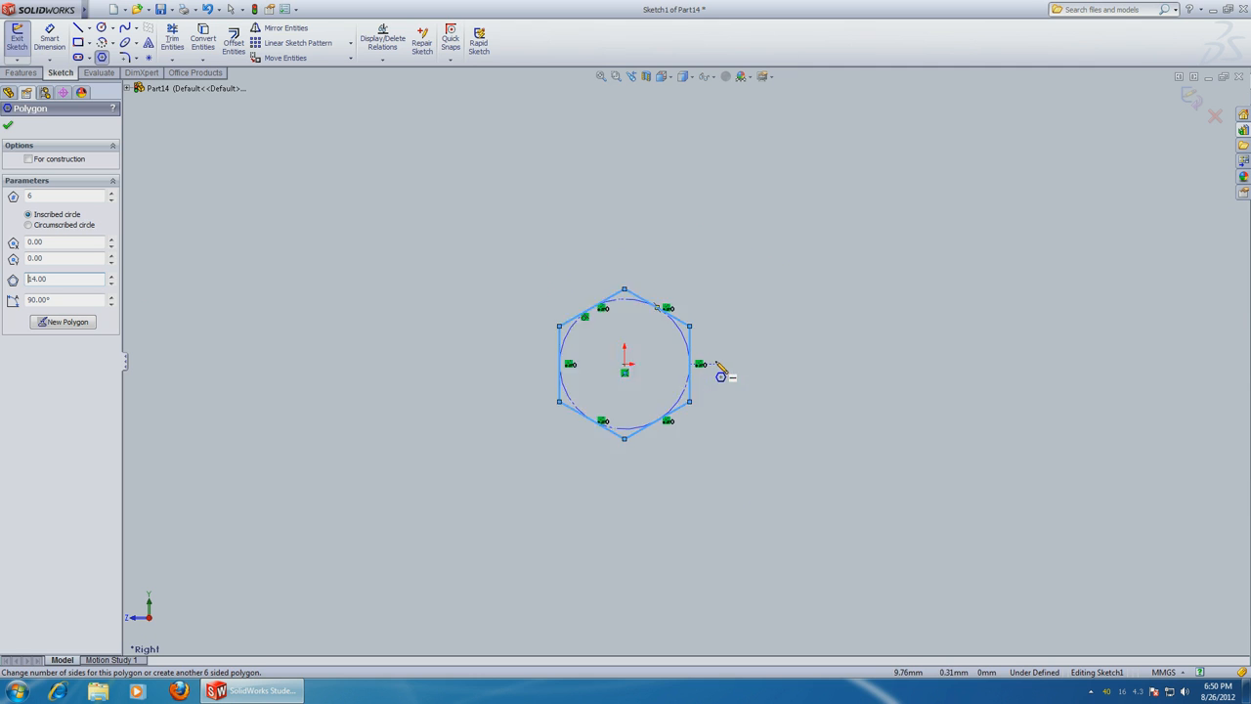
click(21, 41)
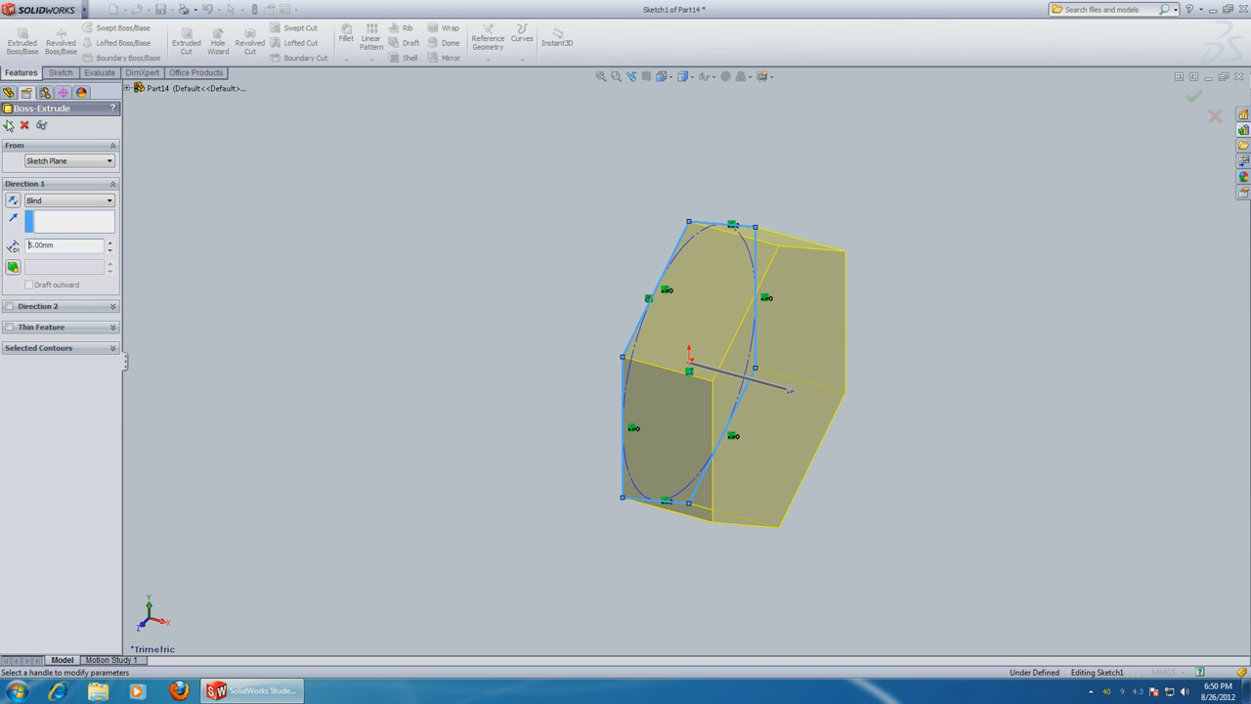
click(1192, 95)
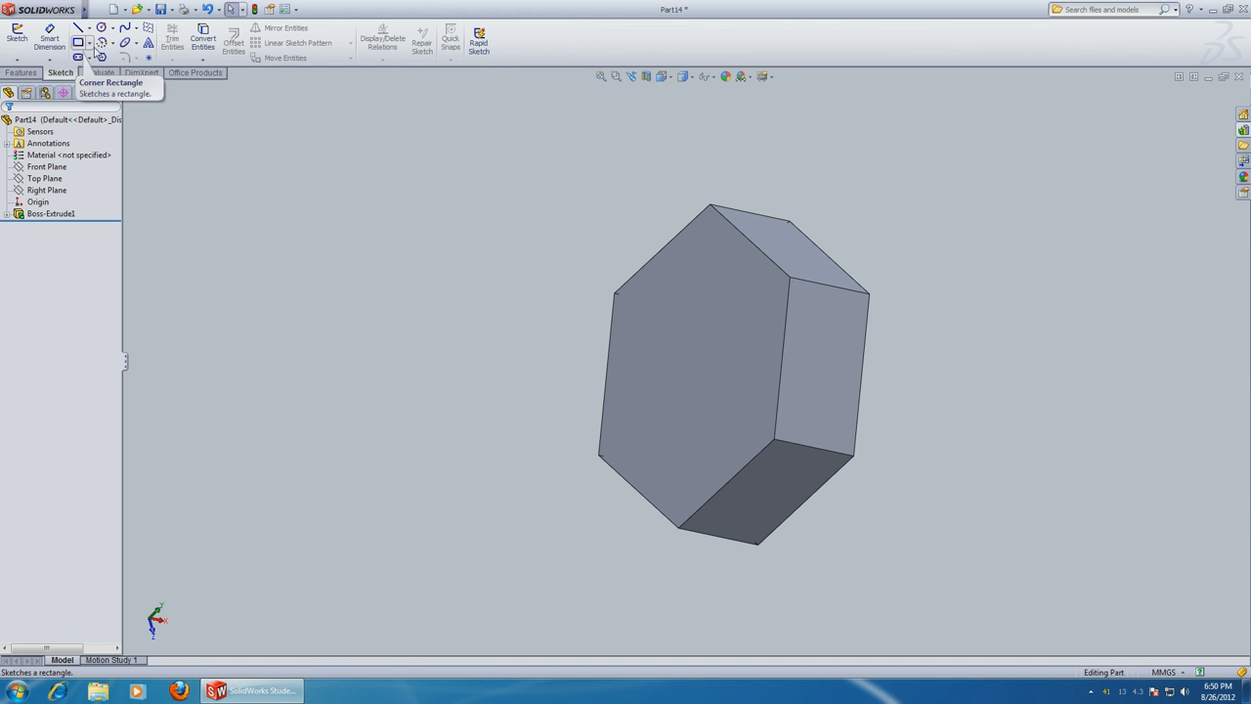
Step: Draw a circle on the head face and make a flipped, drafted extruded cut to trim the hex corners
click(102, 28)
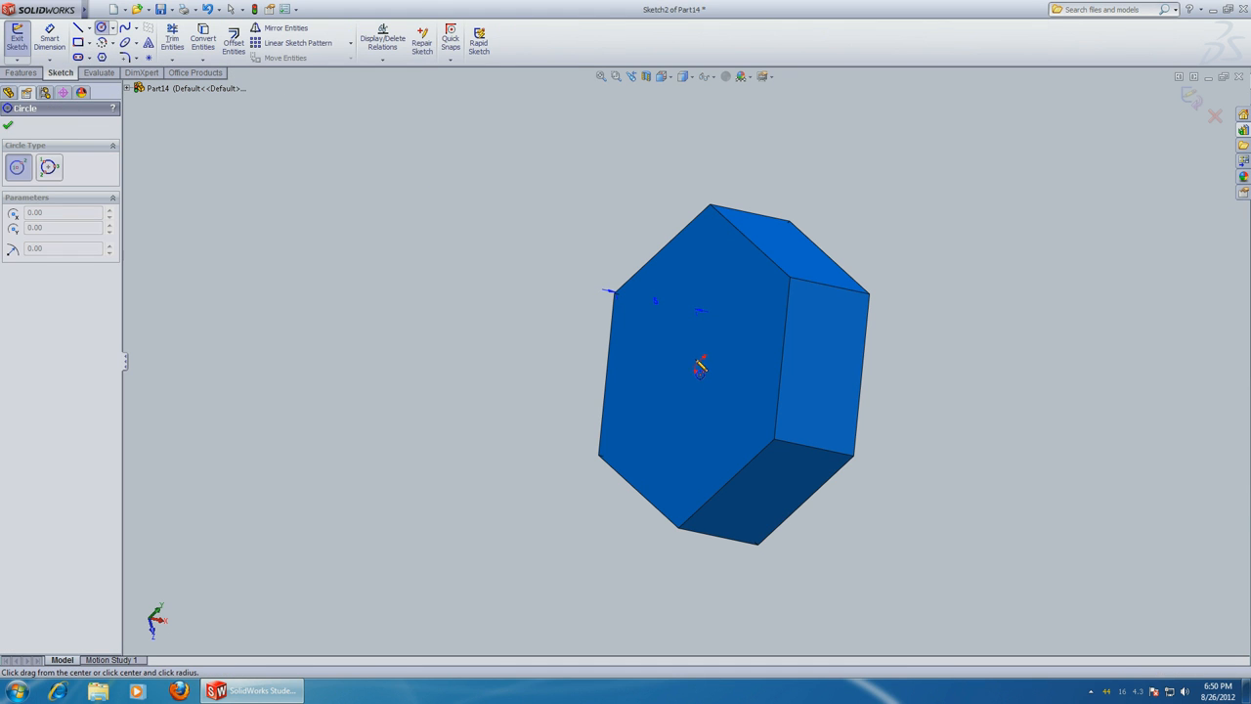
drag(696, 367, 772, 258)
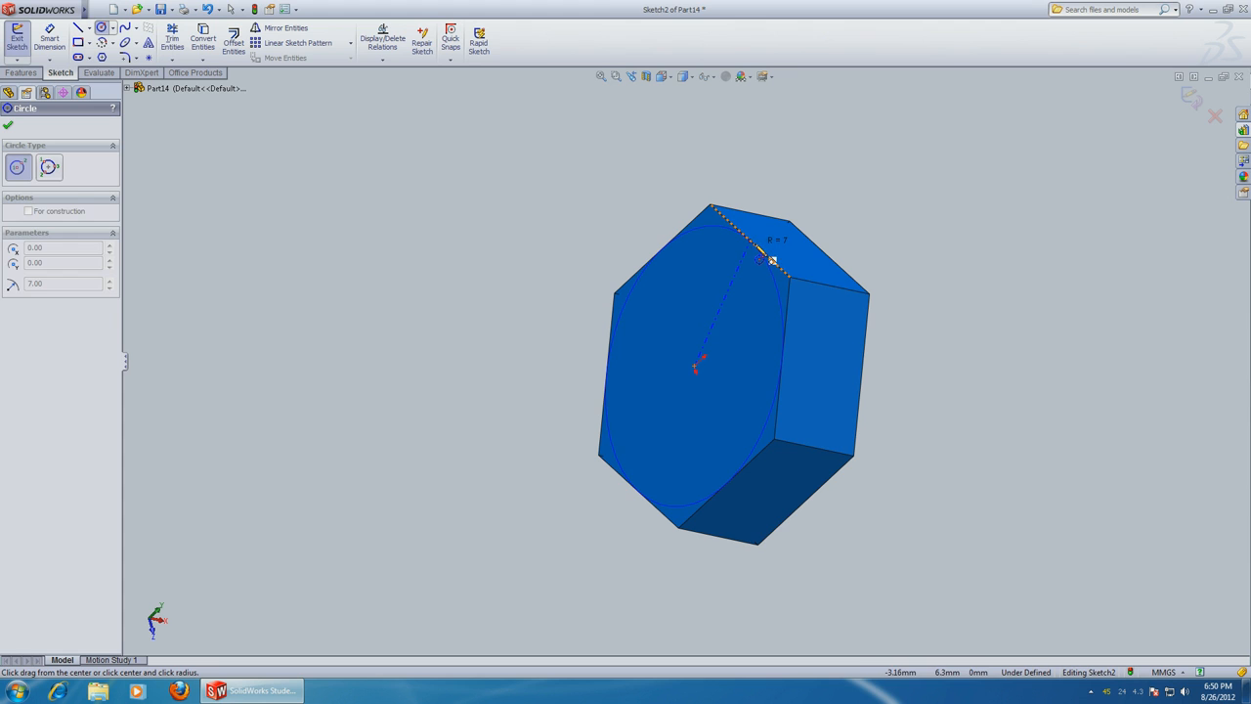
click(763, 258)
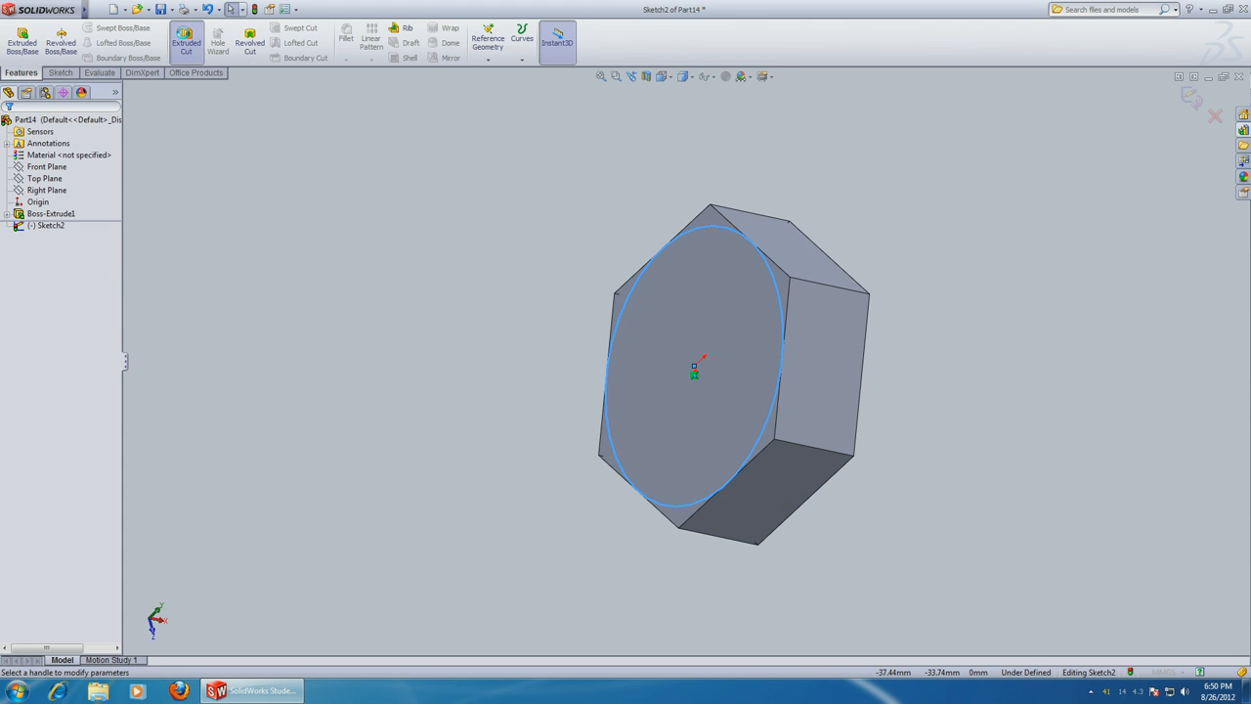
click(186, 41)
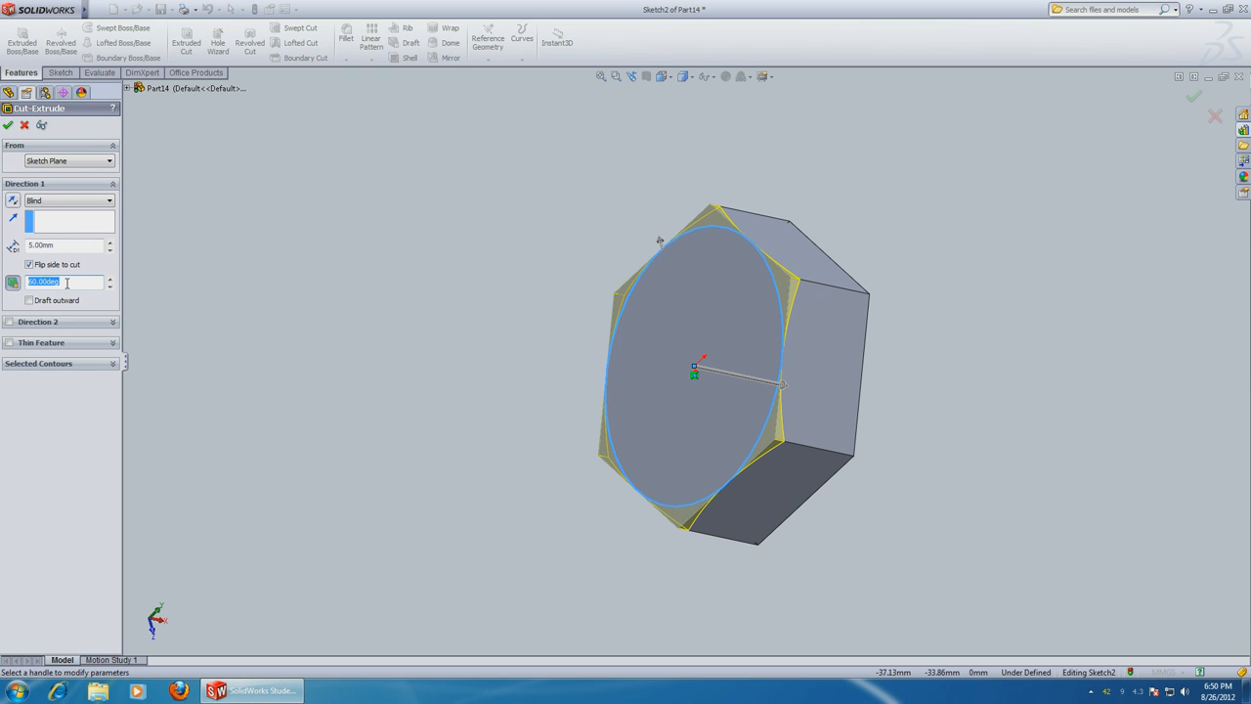
mouse_move(63, 282)
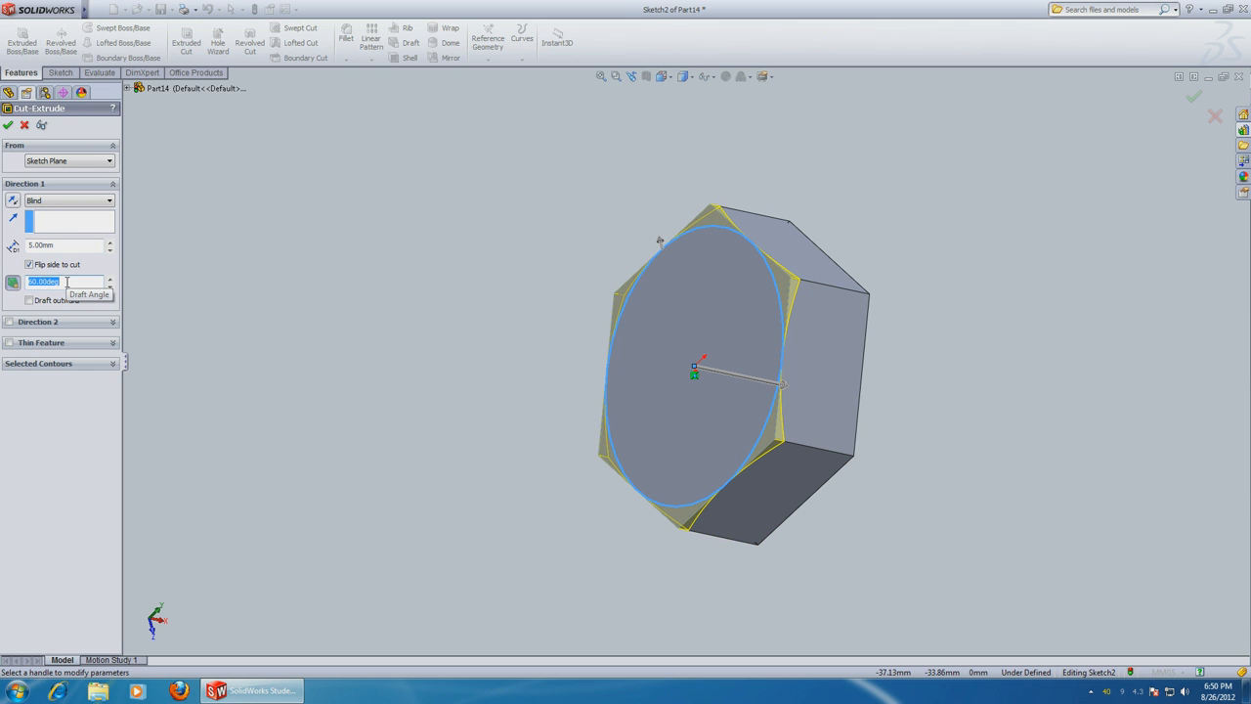
click(8, 125)
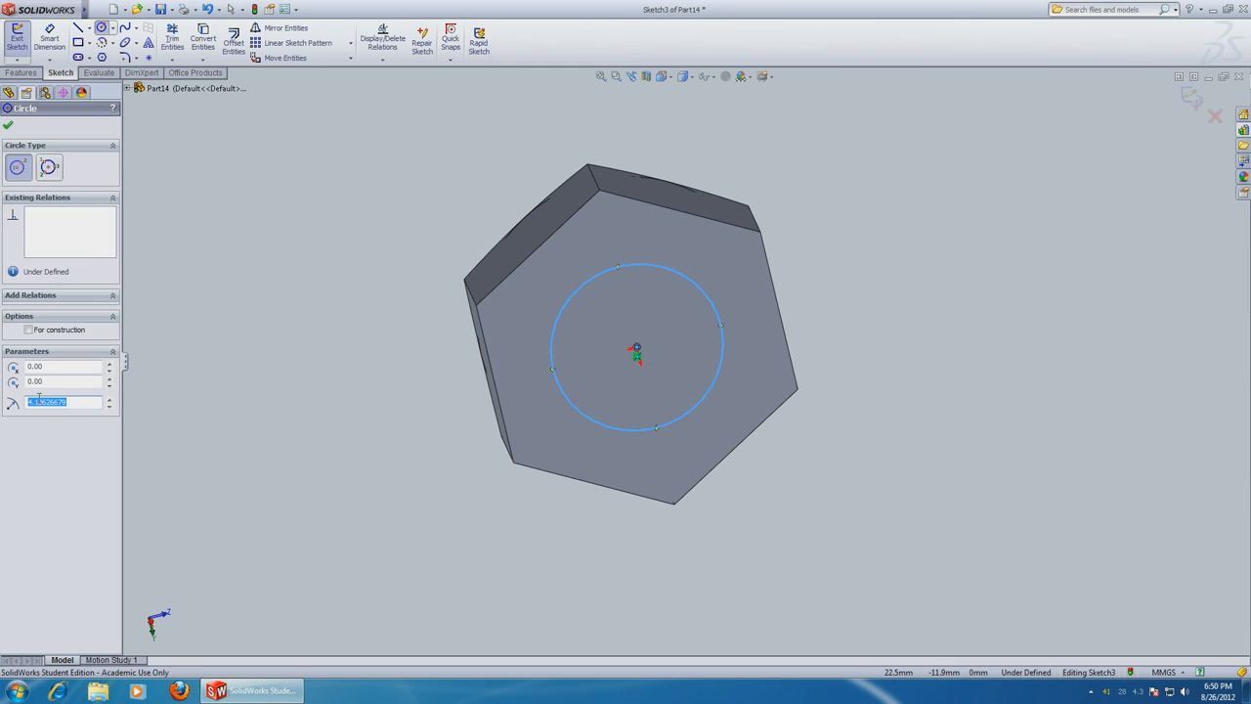
Step: Give the centred circle radius 4 and extrude it into the cylindrical bolt shaft
text(4)
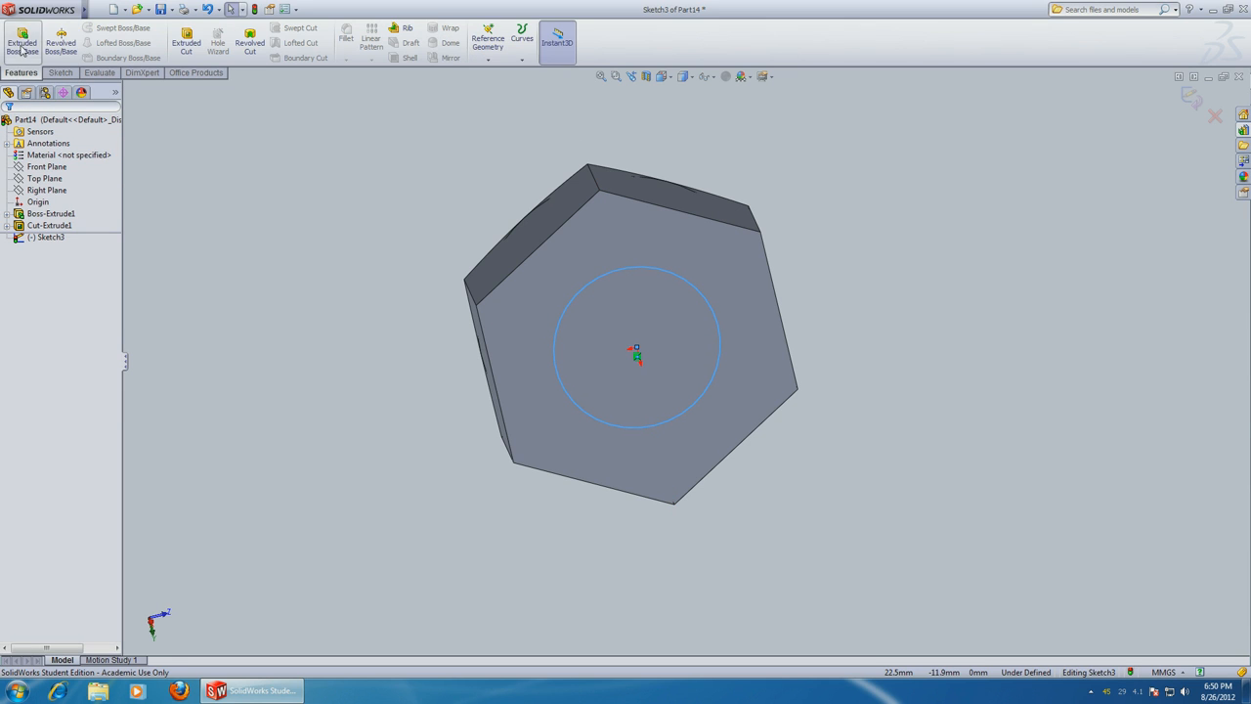
click(24, 43)
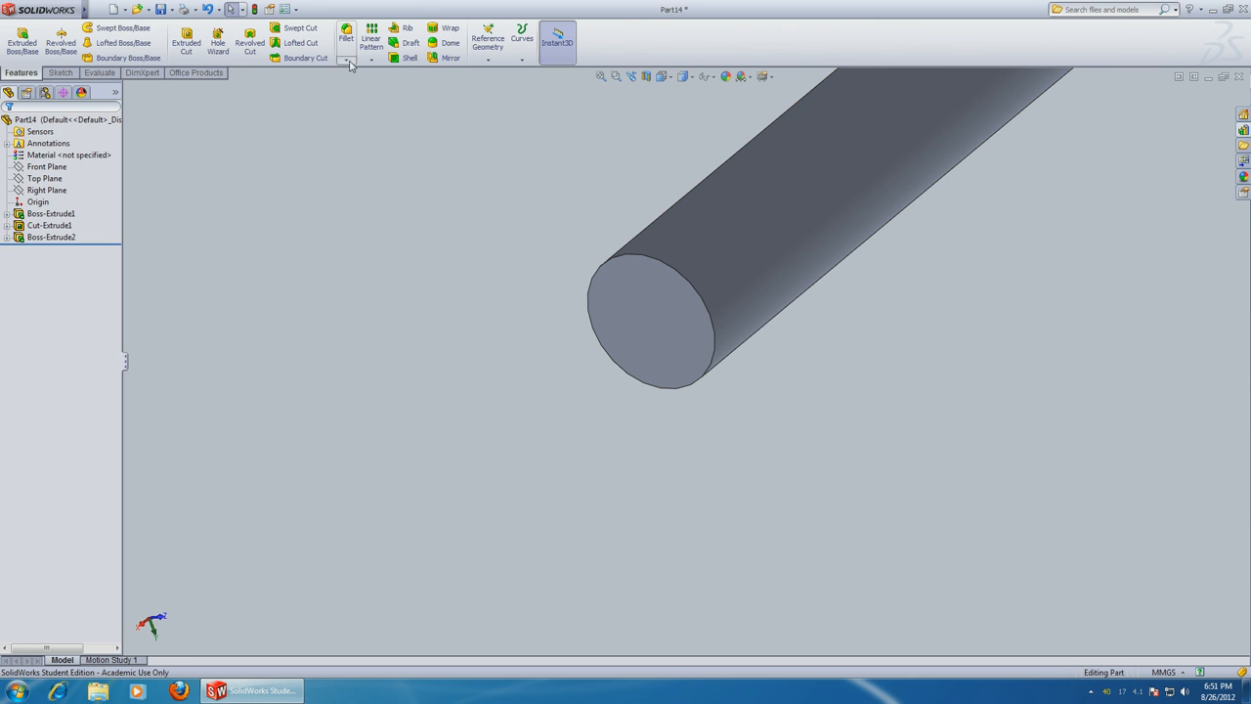
Step: Chamfer the edge at the shaft's tip 1 mm at 45°
click(347, 63)
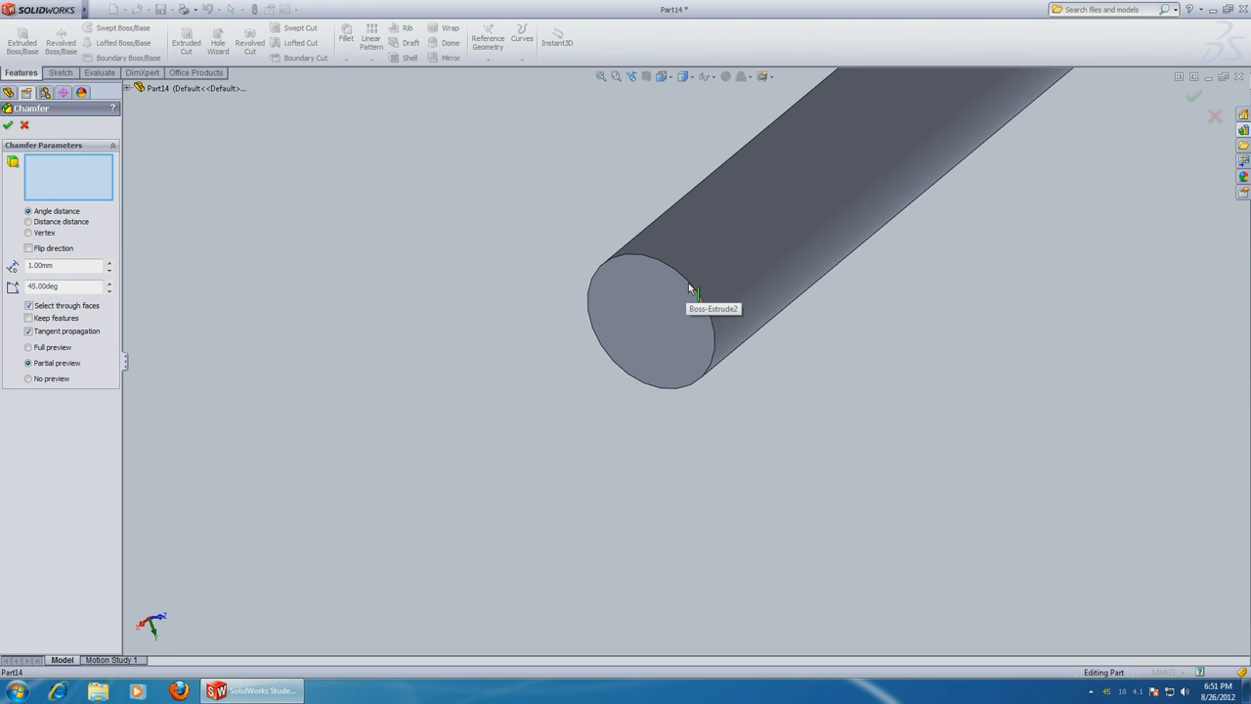
click(692, 285)
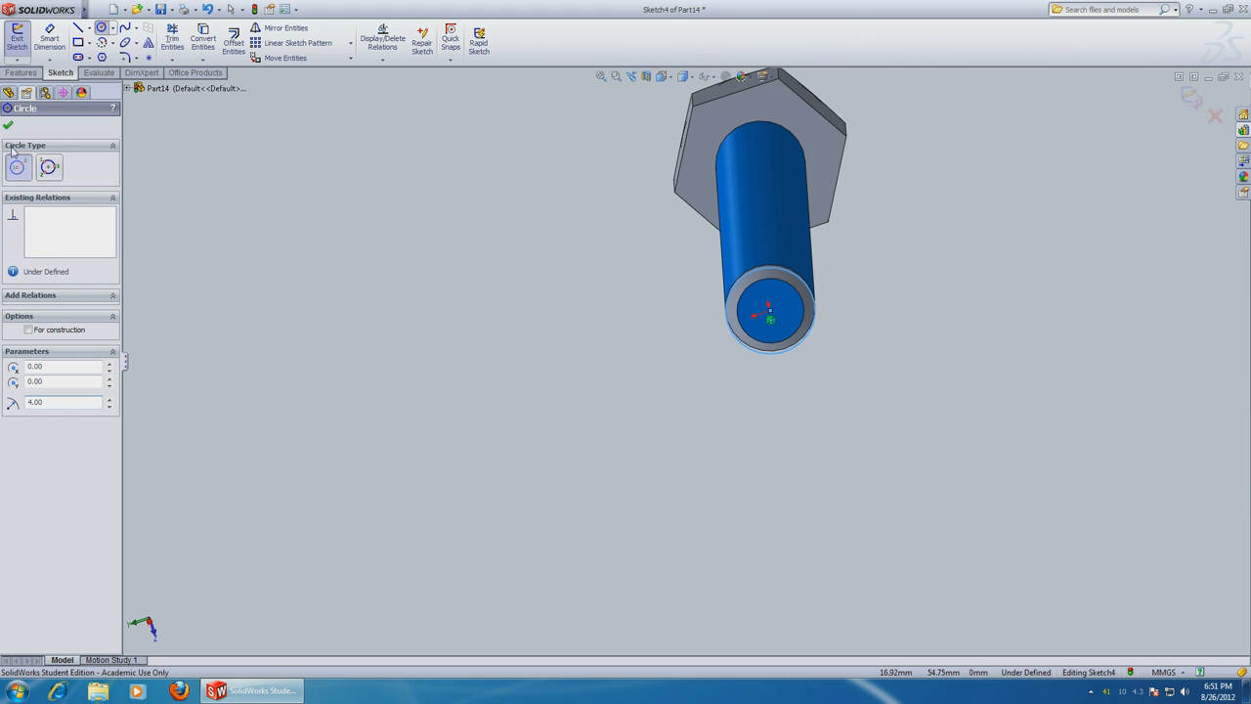
Step: Finish the circle sketch on the bolt tip and bring up the Curves feature options
click(19, 72)
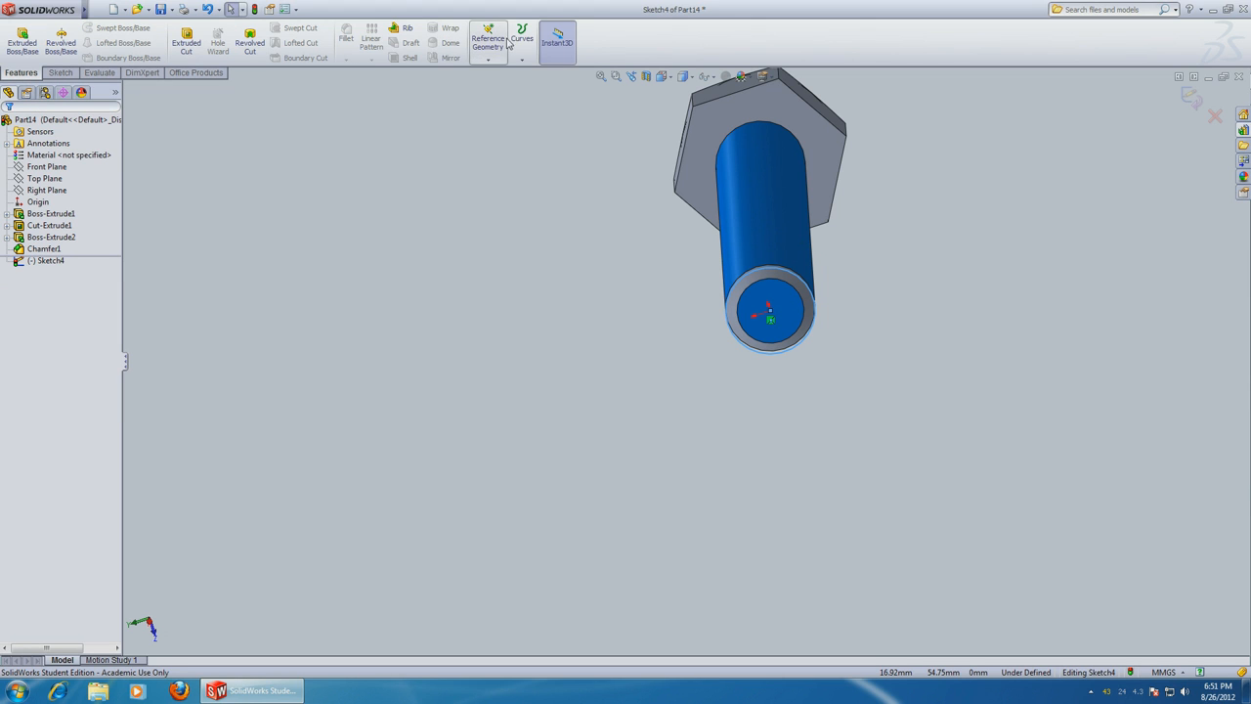
click(522, 39)
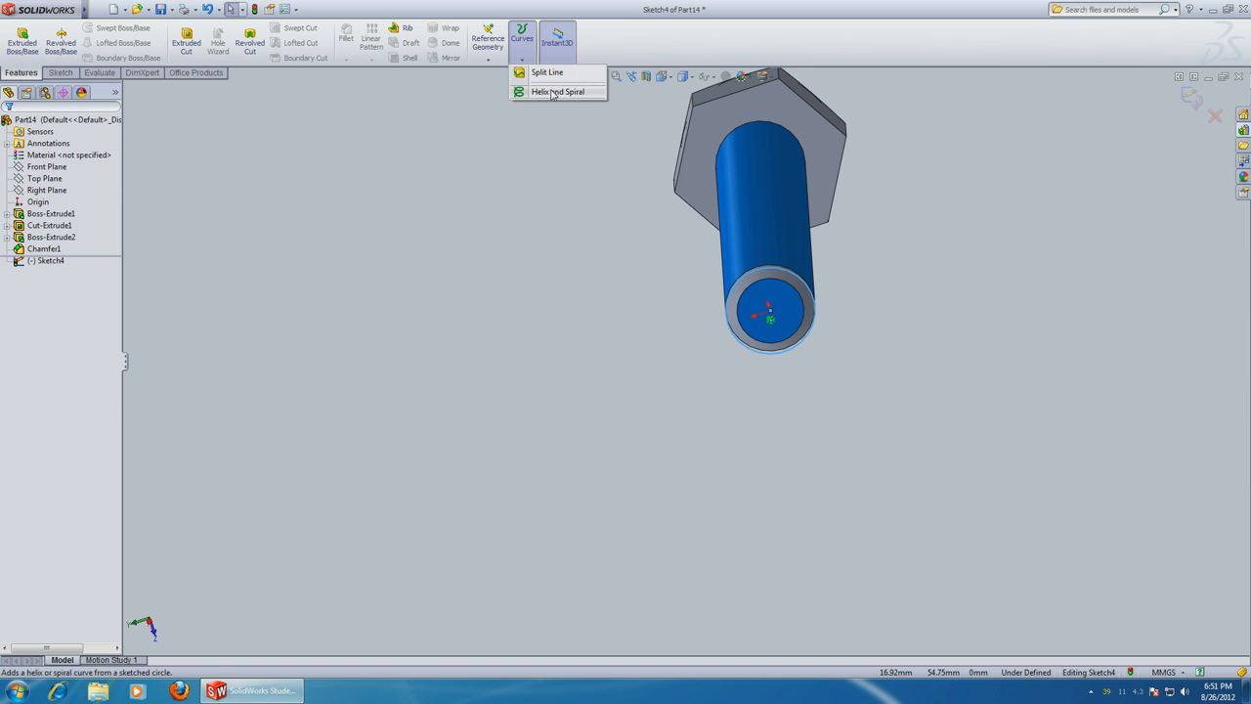
Step: Create a helix from the tip circle defined by height and revolution, 40 mm tall with 20 revolutions
click(559, 92)
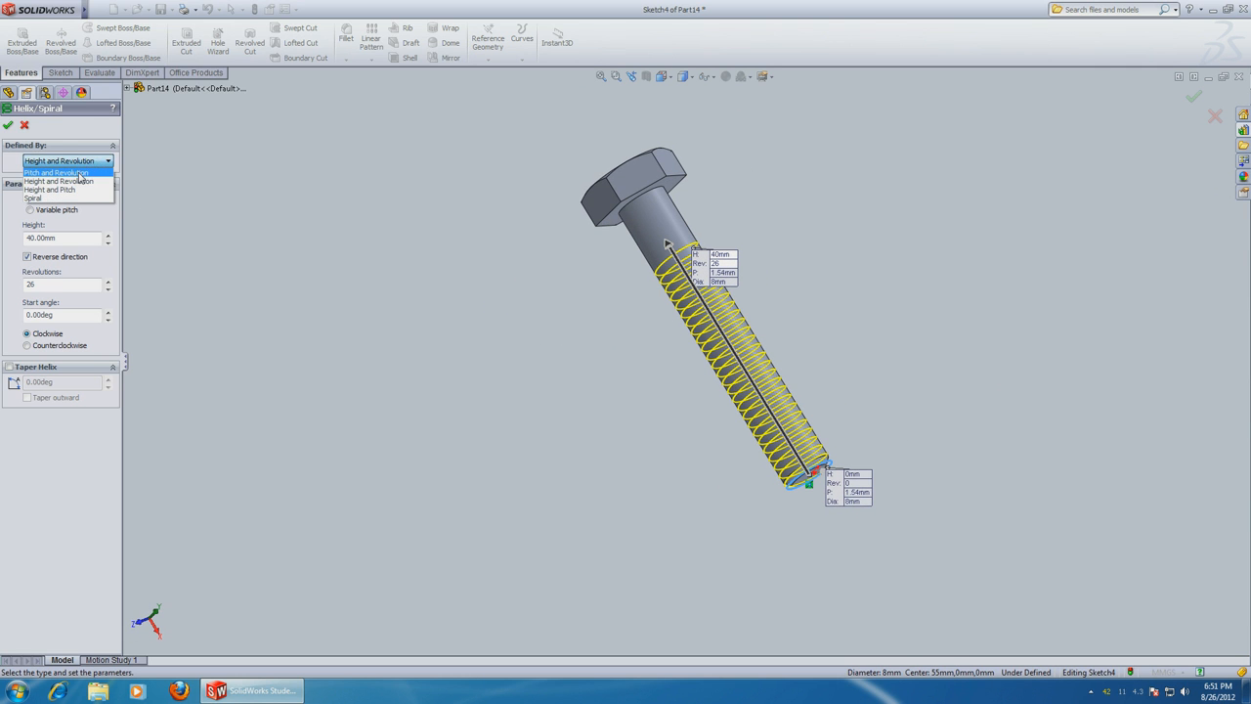
click(55, 172)
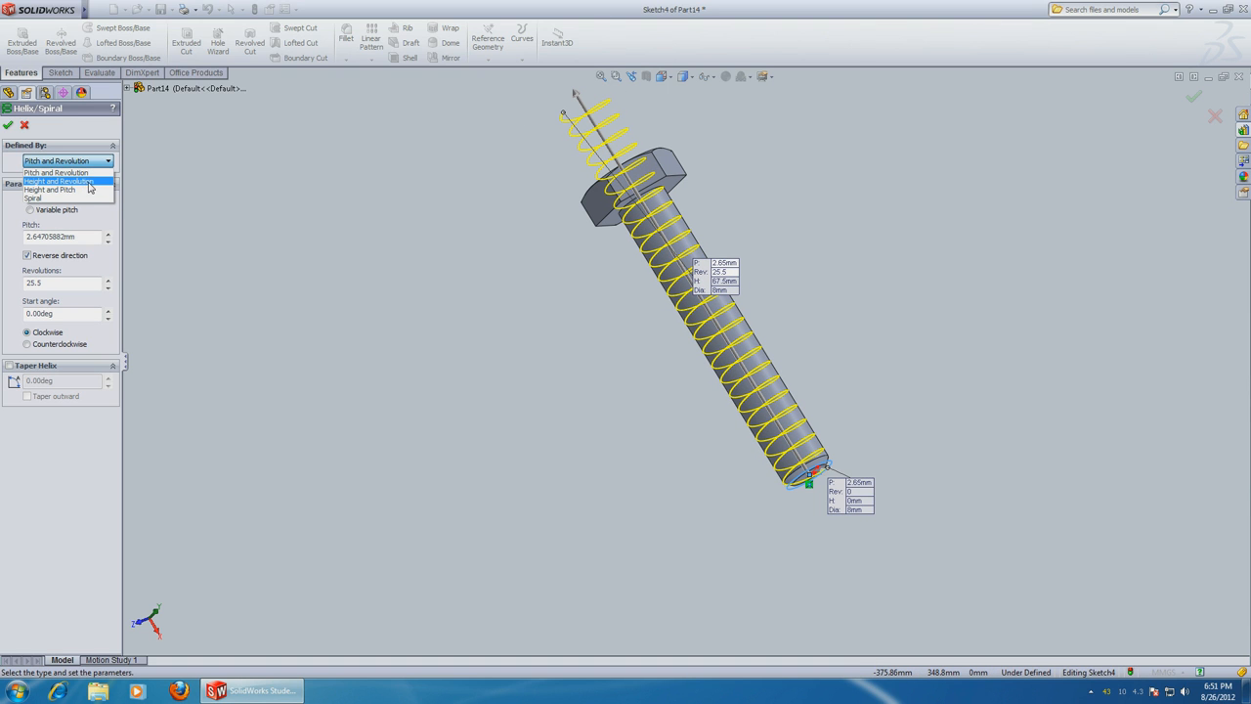
click(55, 182)
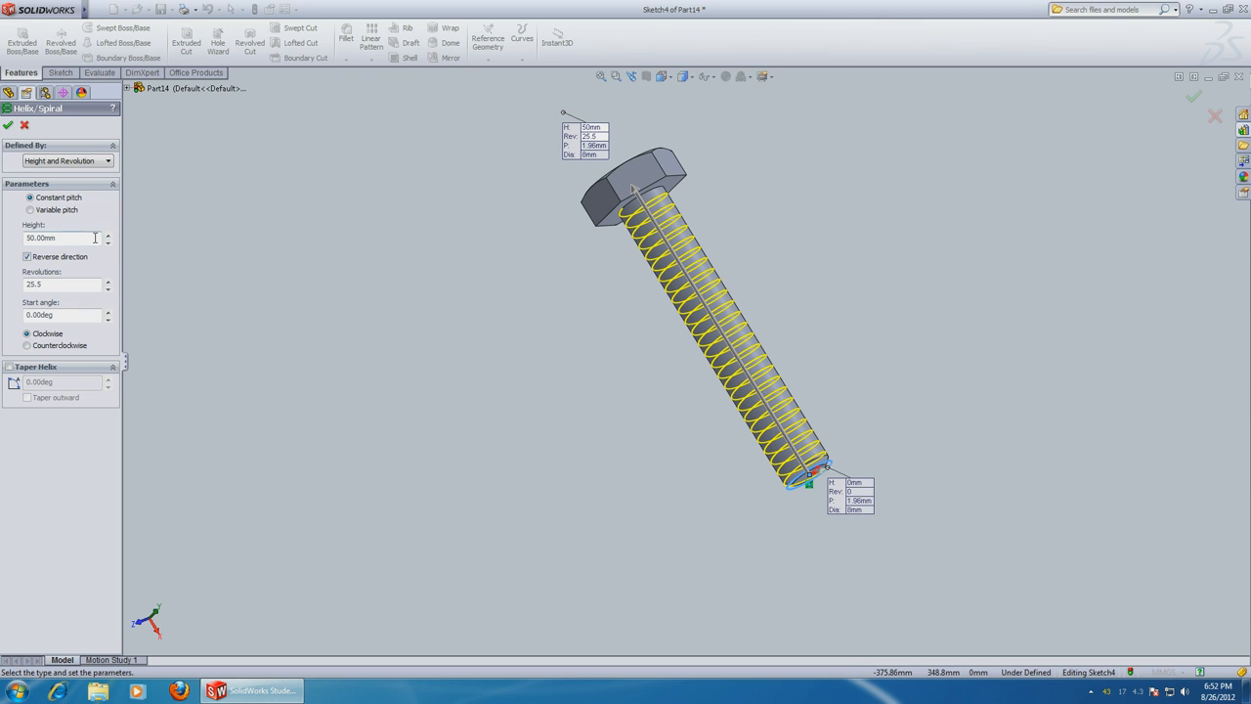
text(40)
text(26)
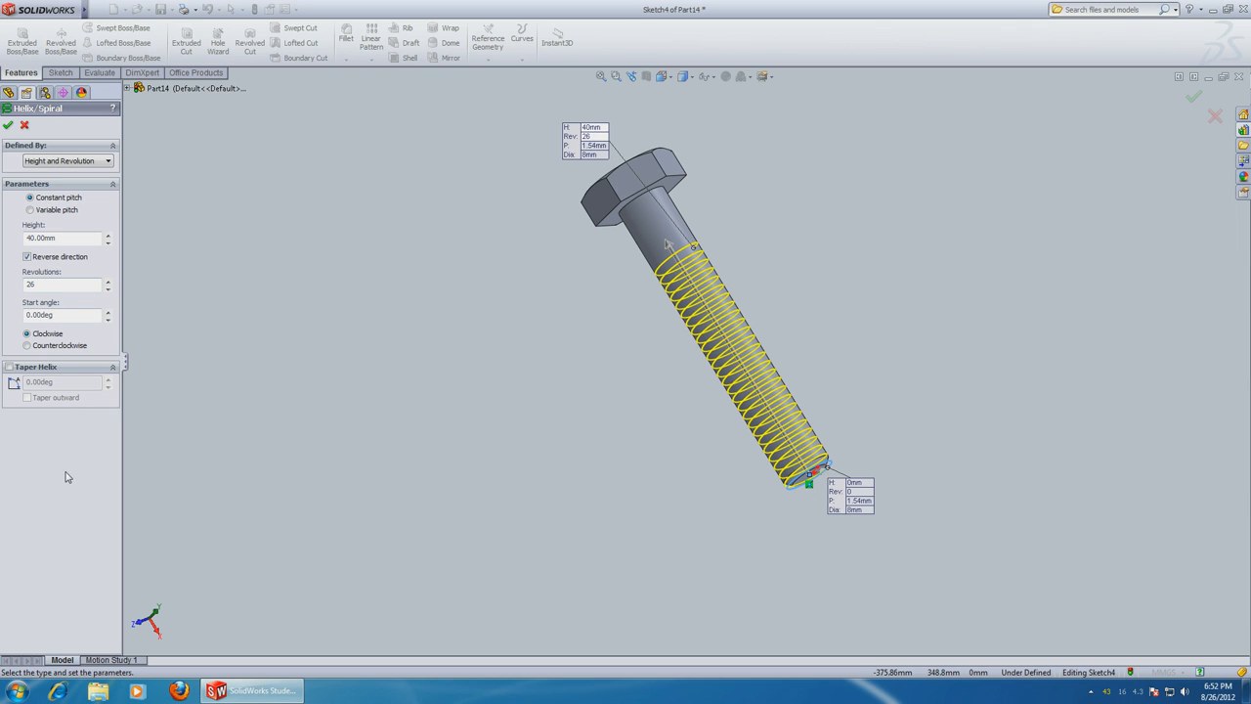
mouse_move(70, 313)
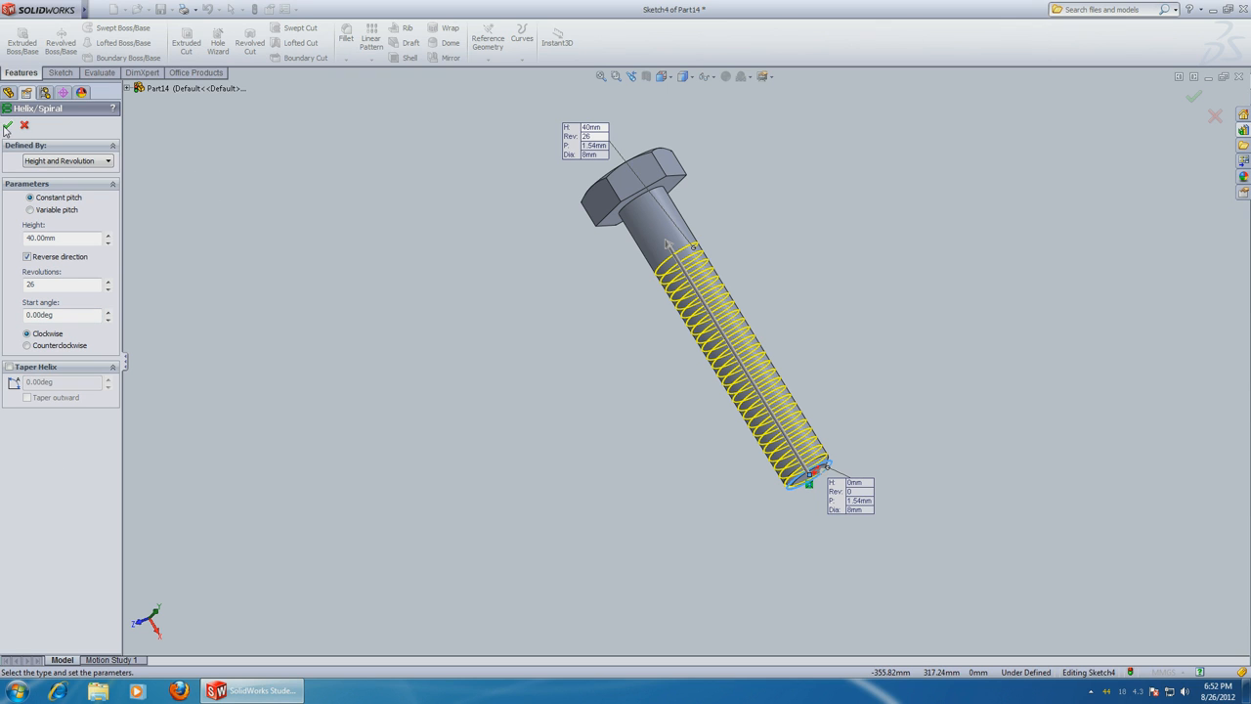
click(1192, 95)
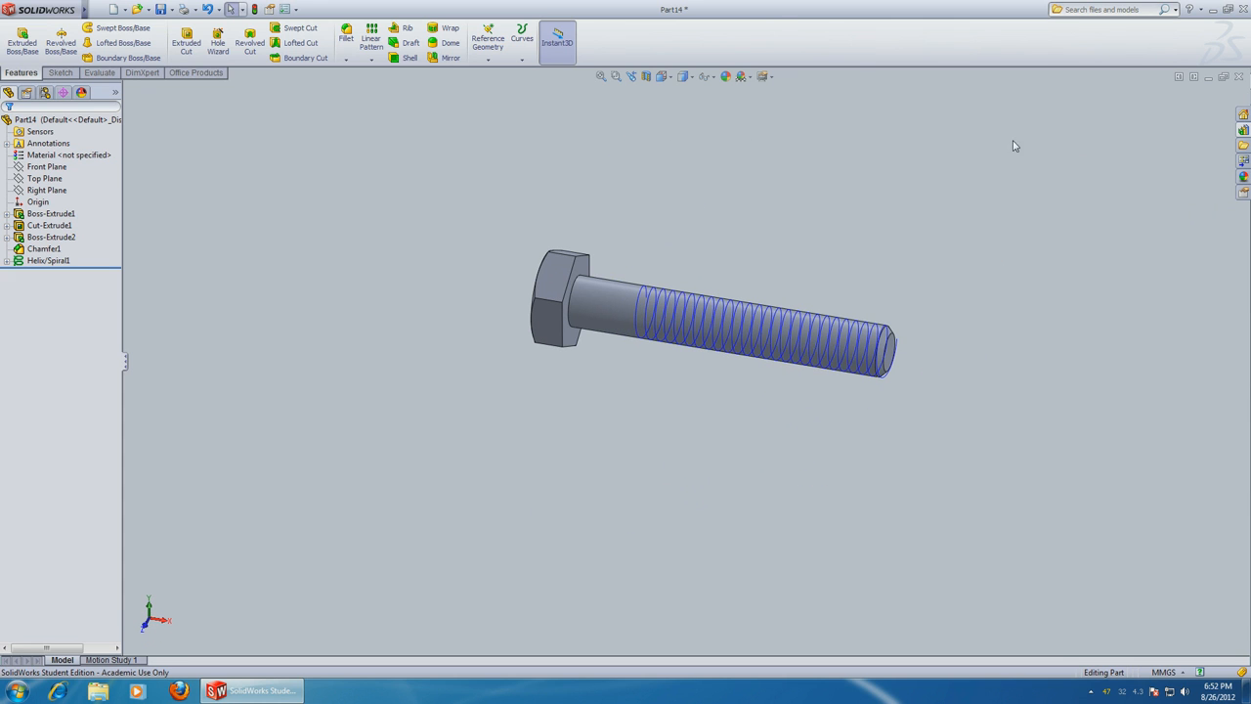
Step: Select the Top Plane through the bolt axis for the thread profile
click(44, 180)
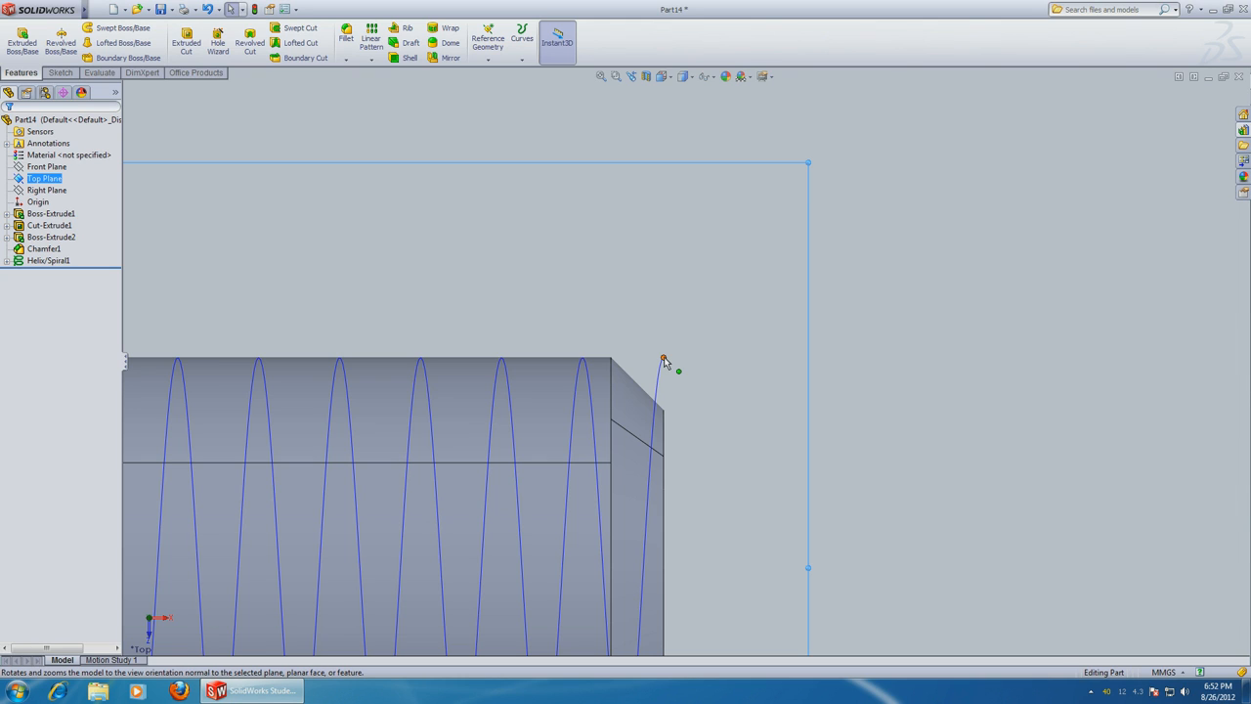
mouse_move(653, 362)
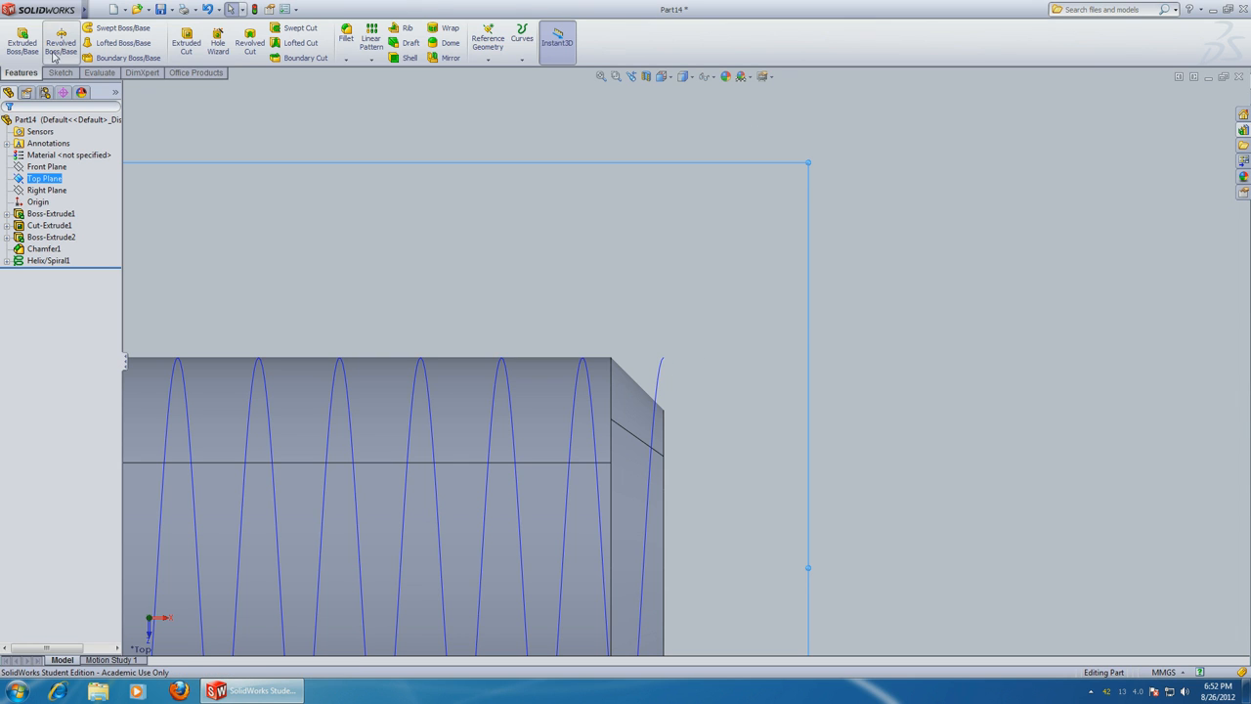
Step: Sketch a 3-sided polygon of diameter 1.4 at the helix end near the tip and exit the sketch
click(59, 72)
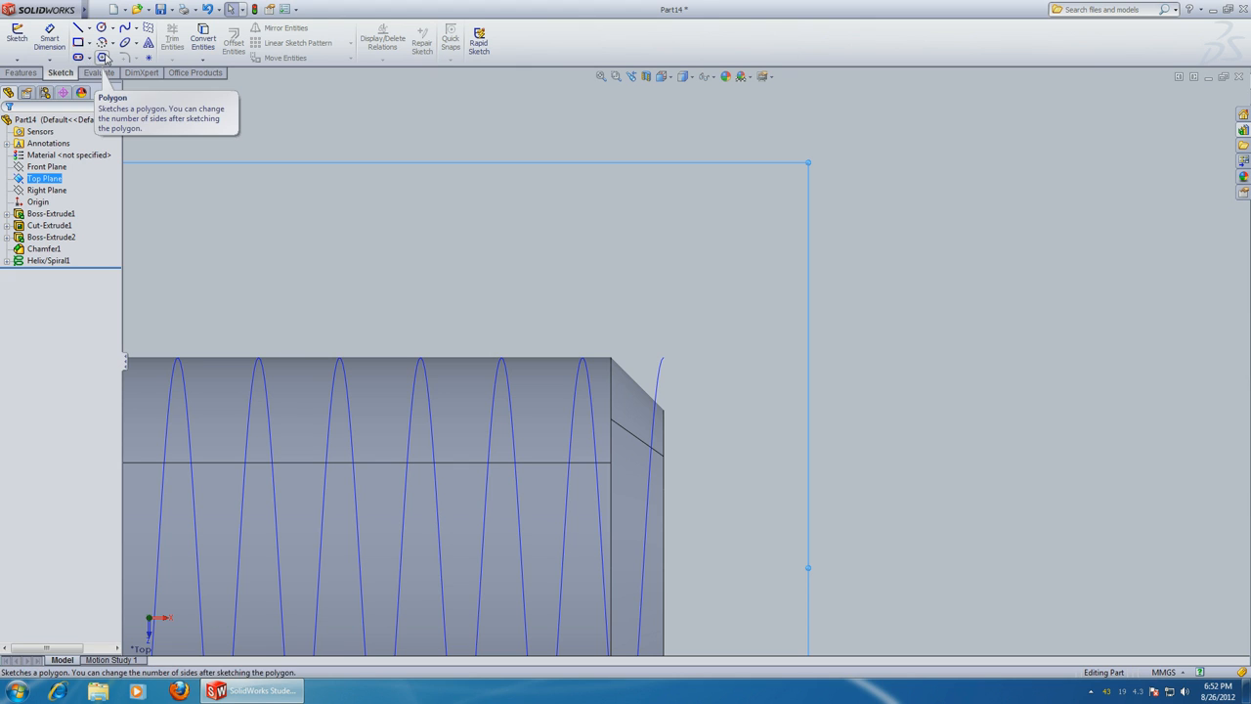
click(102, 57)
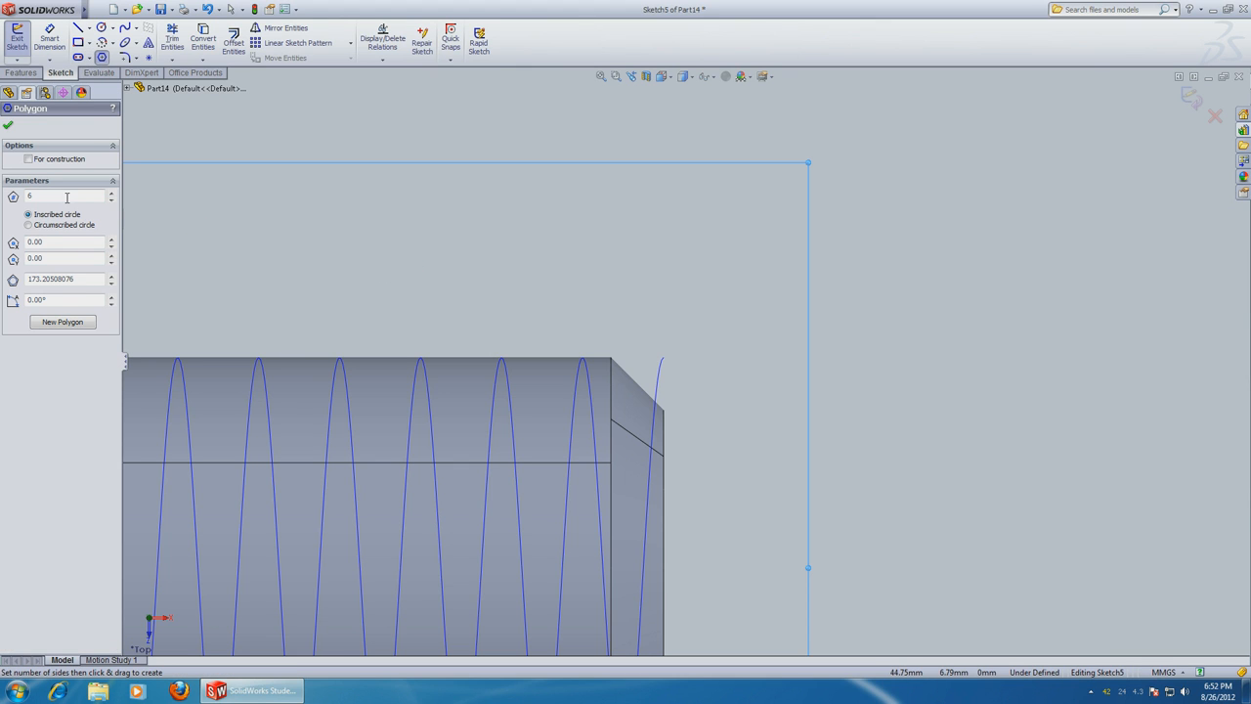
text(3)
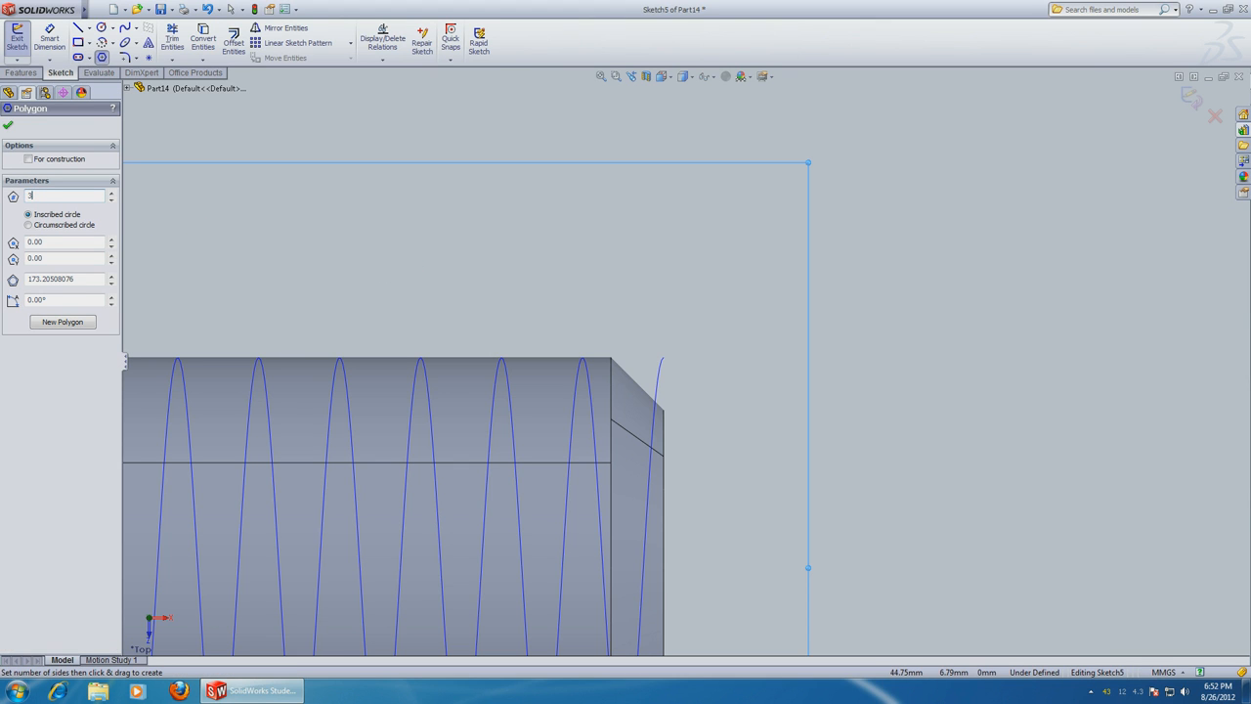
mouse_move(669, 364)
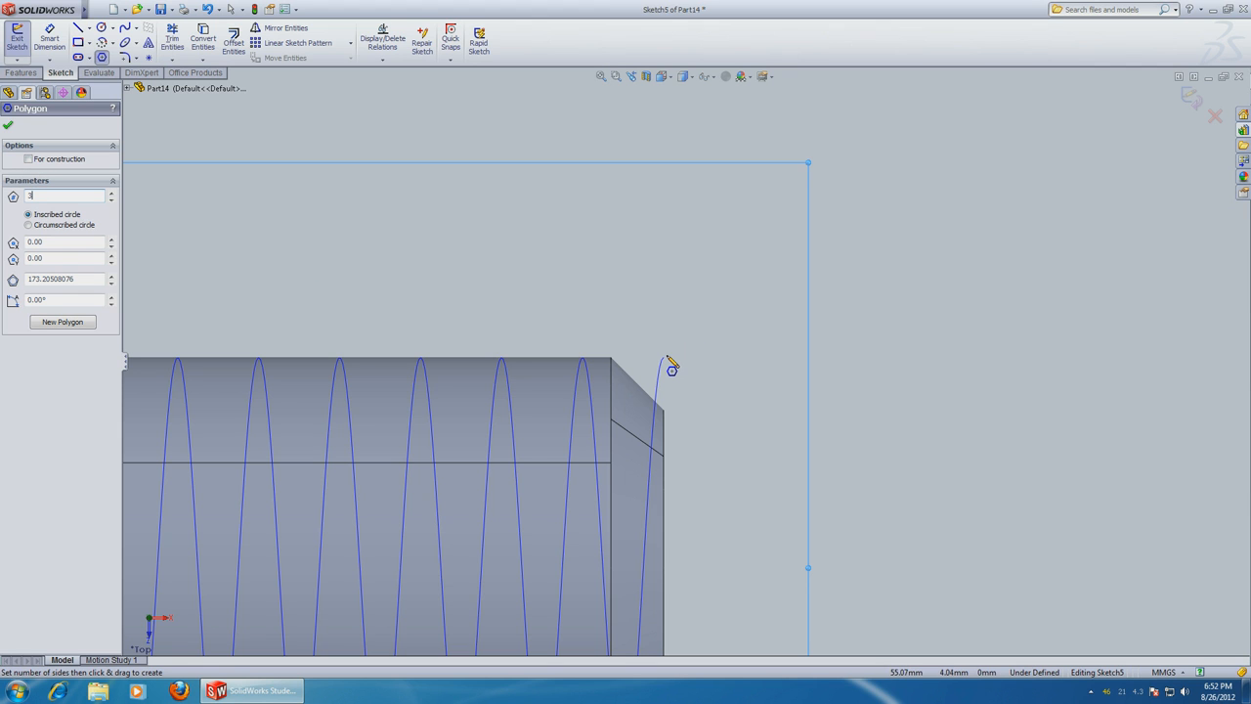
drag(669, 367, 668, 445)
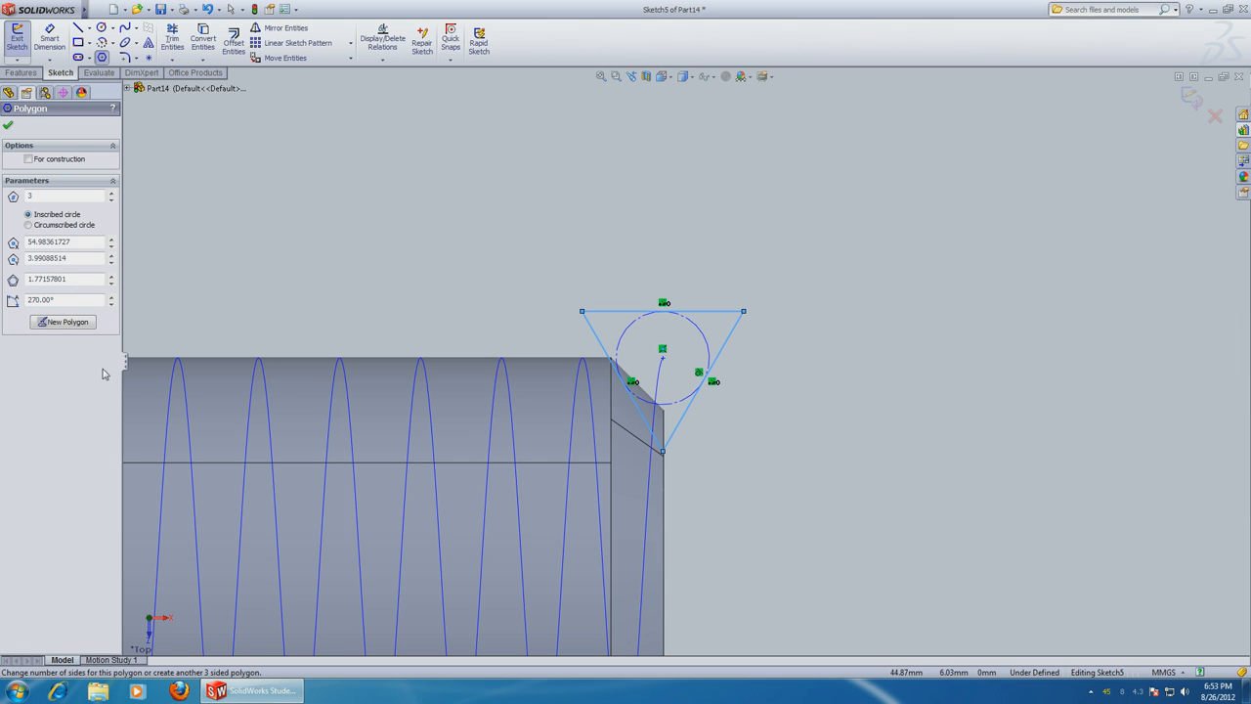
click(63, 277)
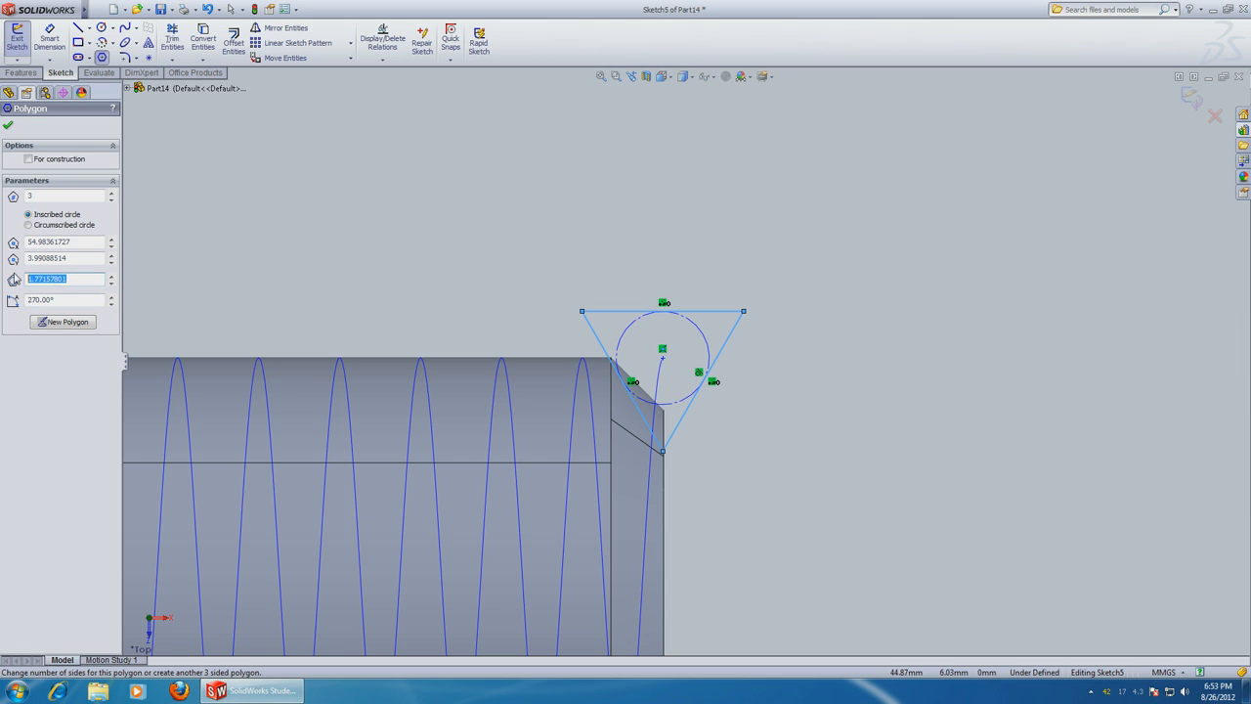
text(1.40)
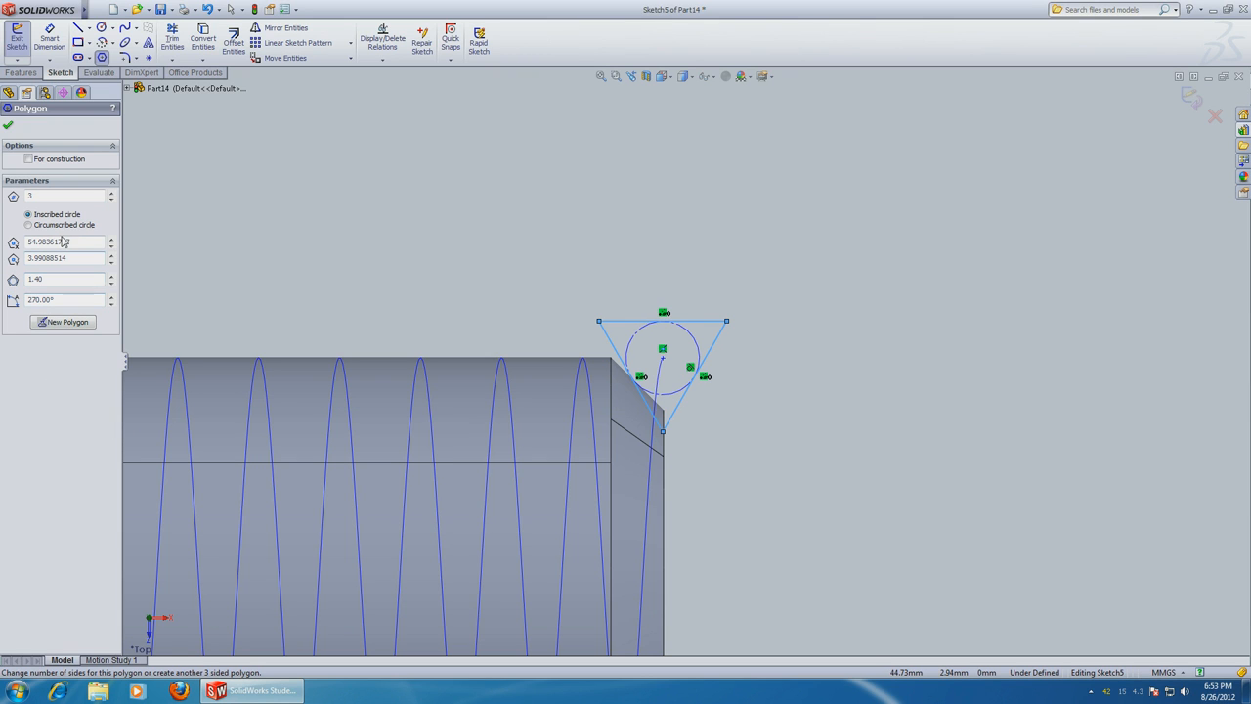
click(27, 213)
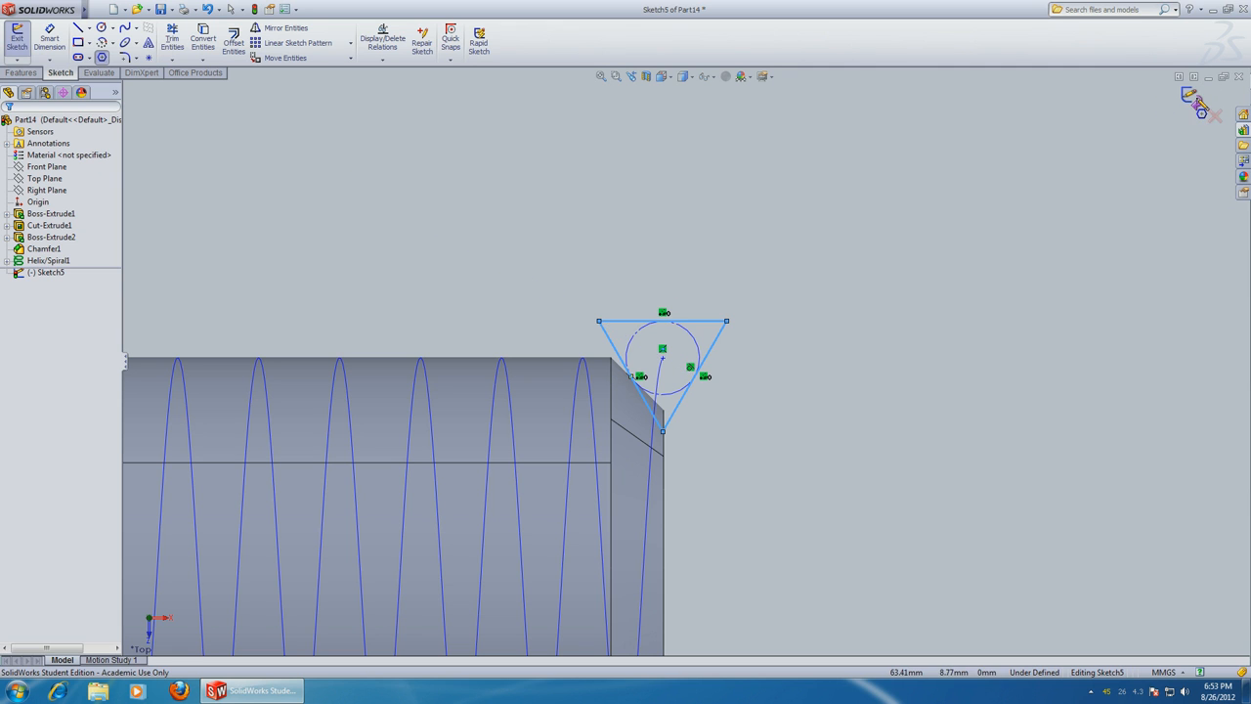
click(16, 39)
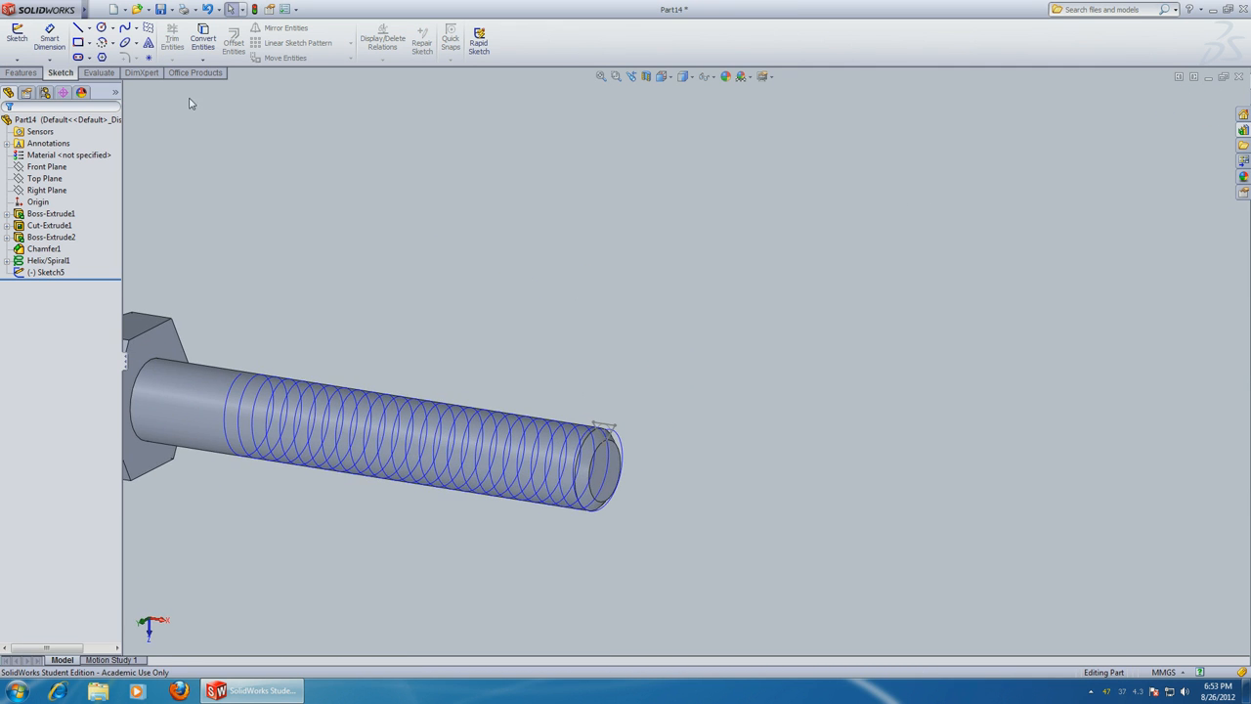
Step: Start a Swept Cut along the helix from the Features commands
click(19, 72)
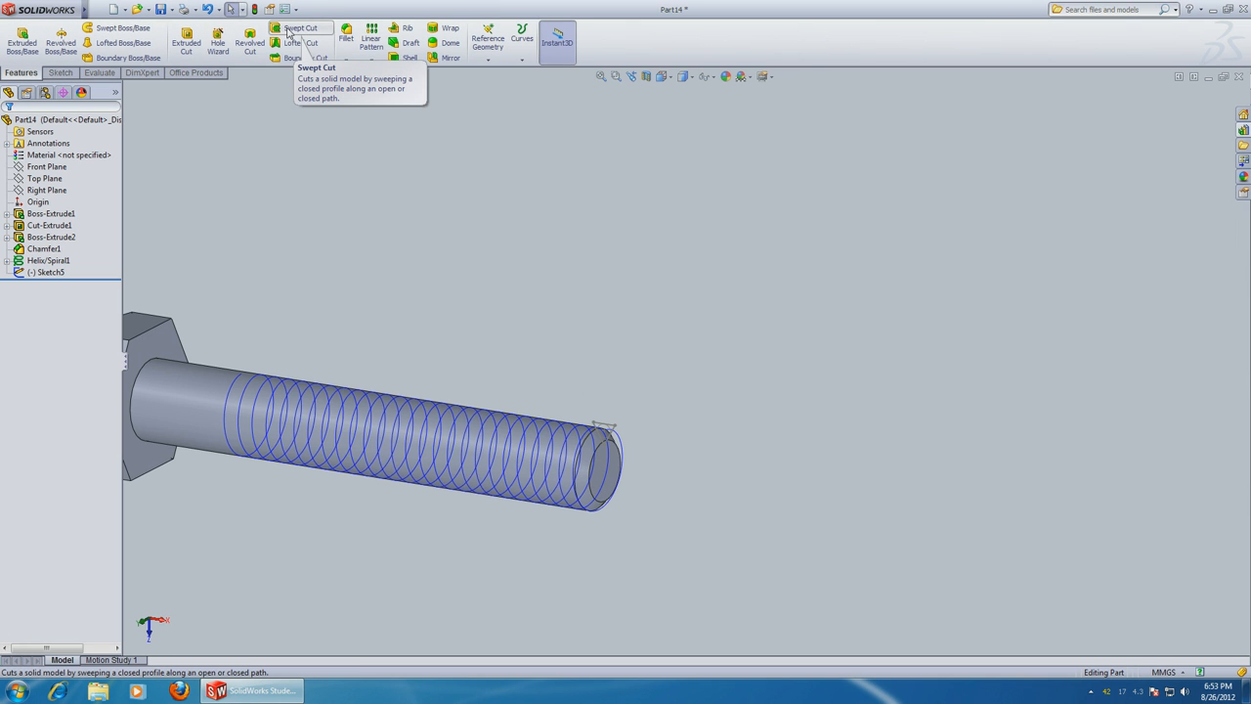
click(301, 30)
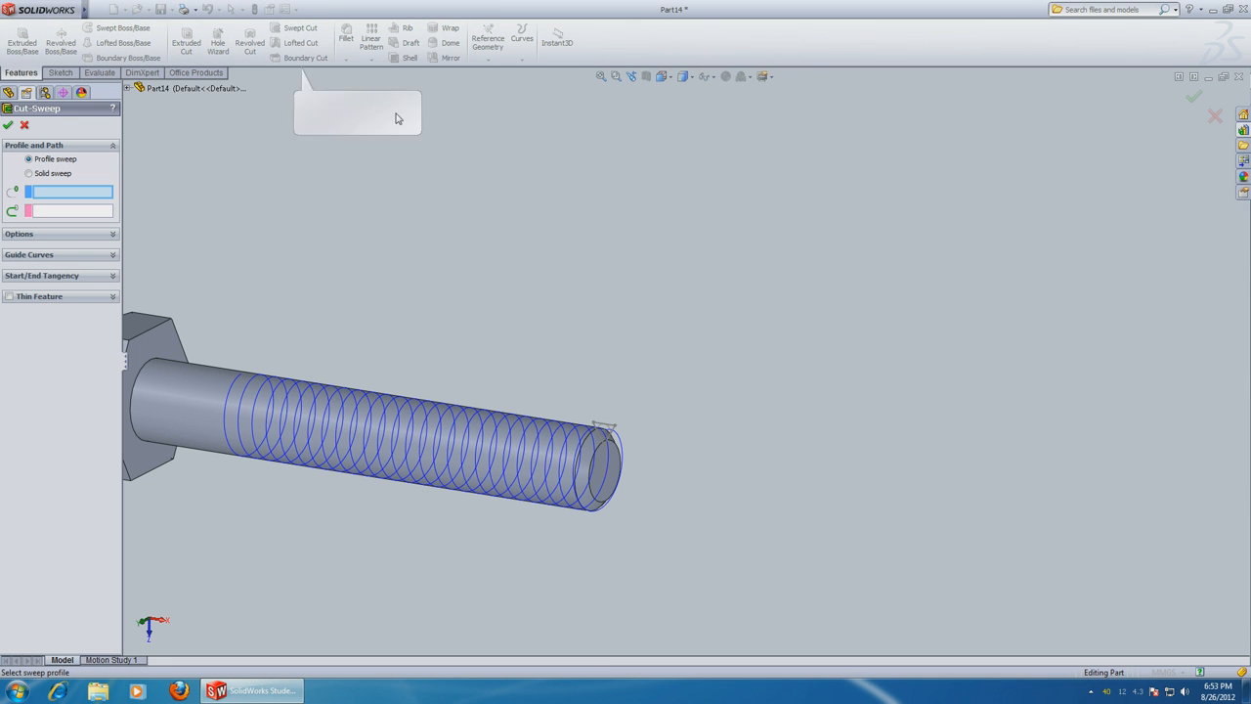